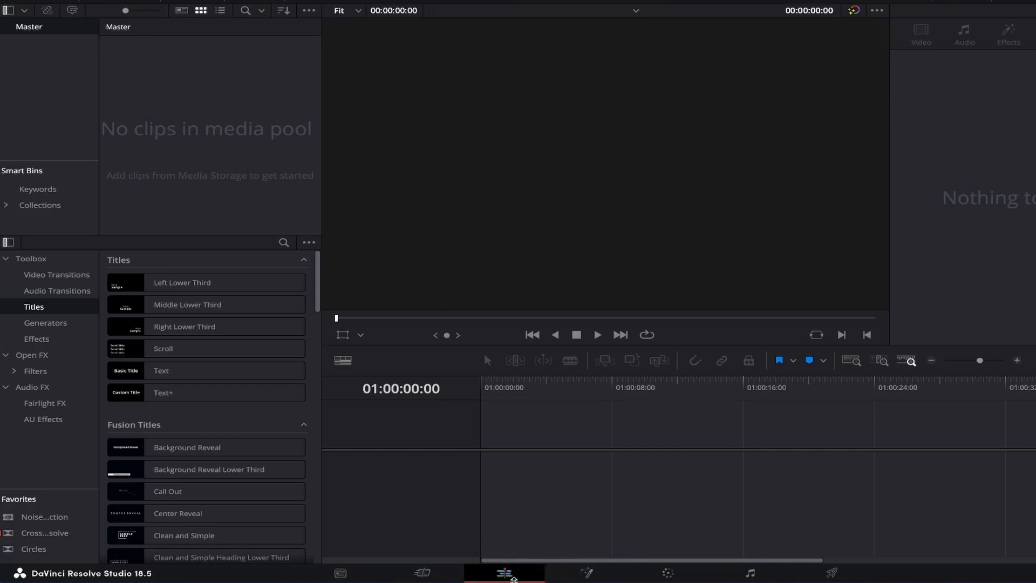
mouse_move(200, 92)
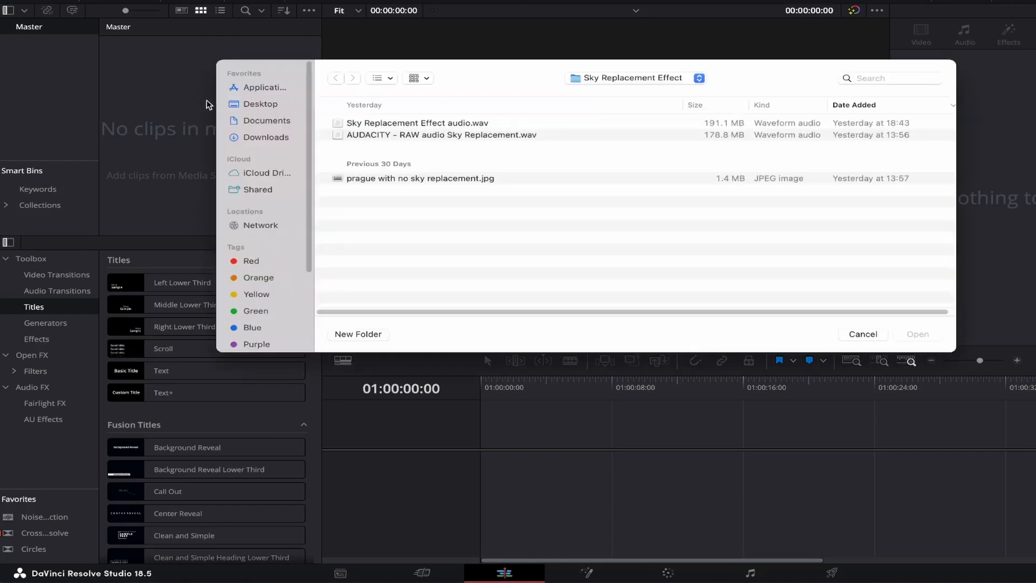
mouse_move(407, 149)
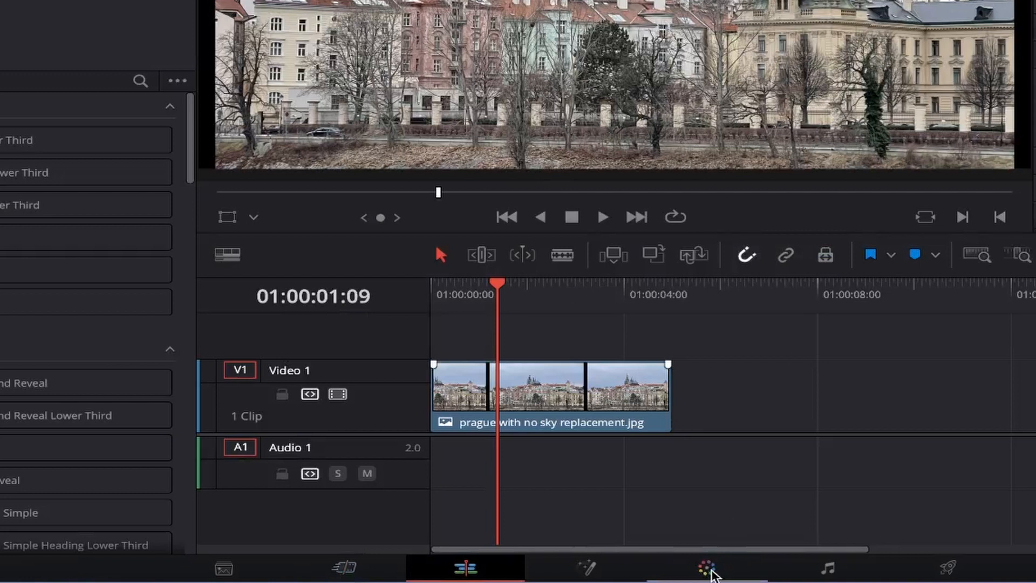
Step: Switch to the Color page and search the effects library for 'SKY' to find Sky Replacement
click(712, 566)
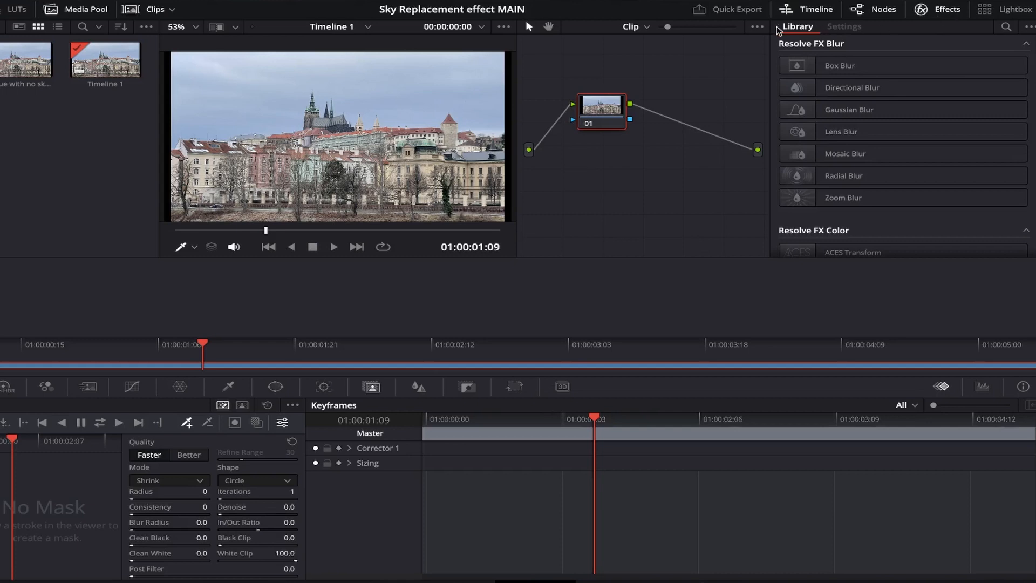
click(1006, 26)
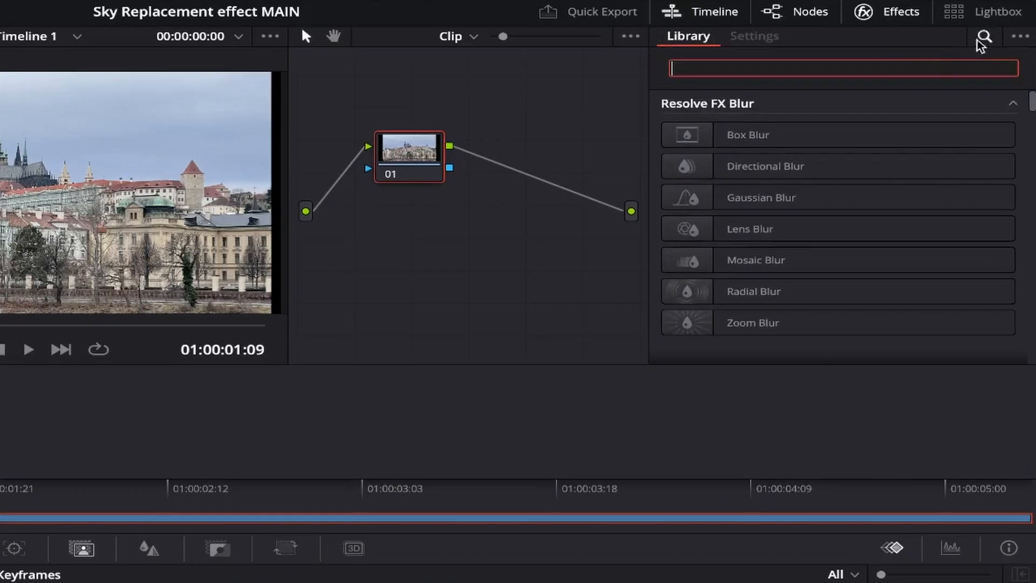
text(SKY)
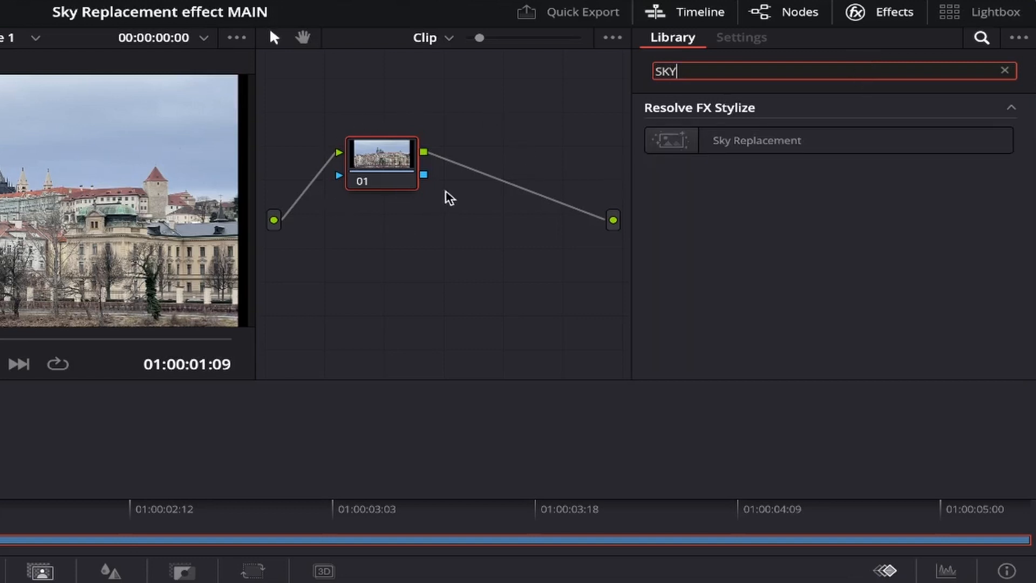
mouse_move(408, 213)
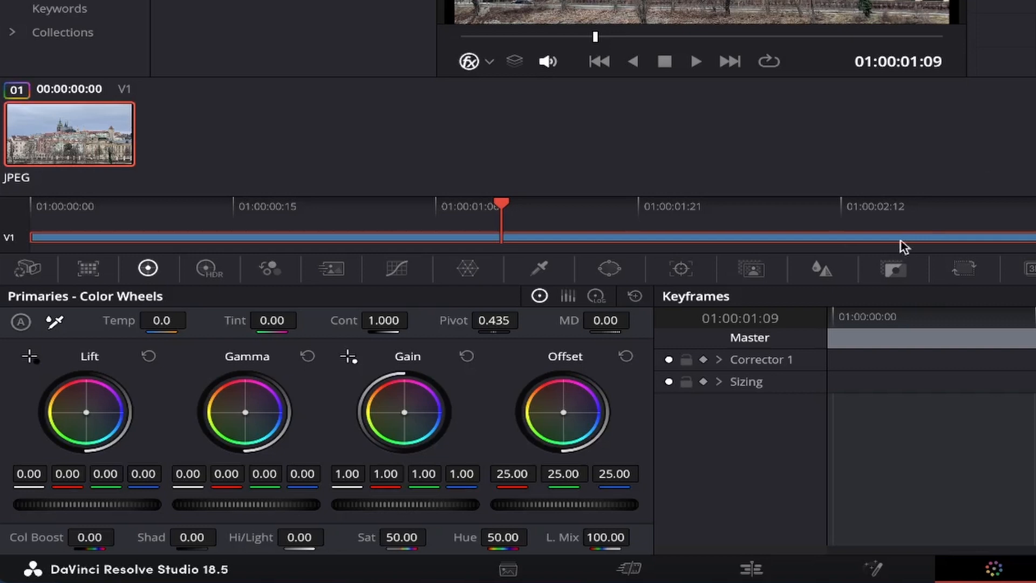
mouse_move(751, 269)
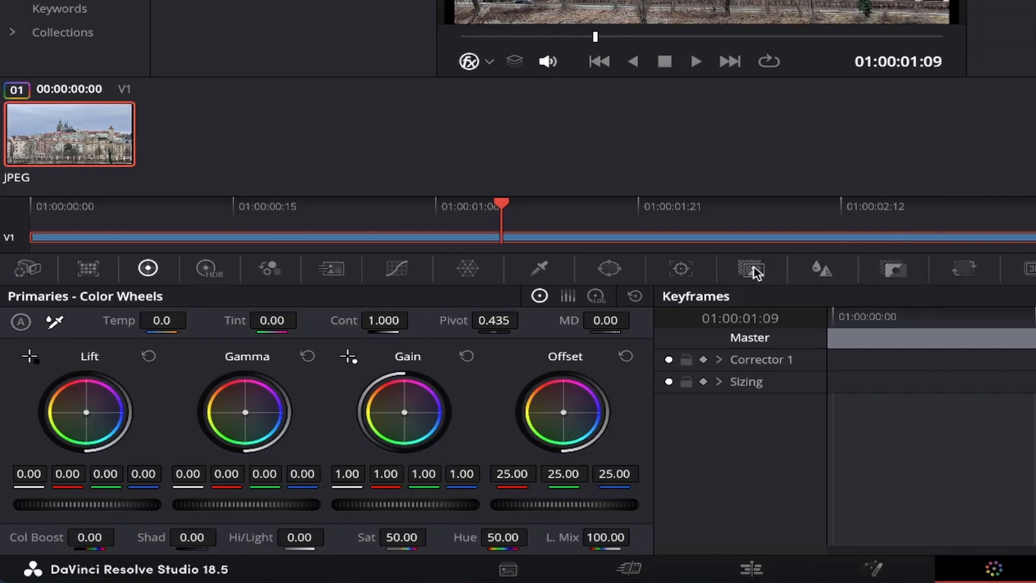
Step: Bring up the Magic Mask object tools for masking the Prague clip's sky
click(752, 269)
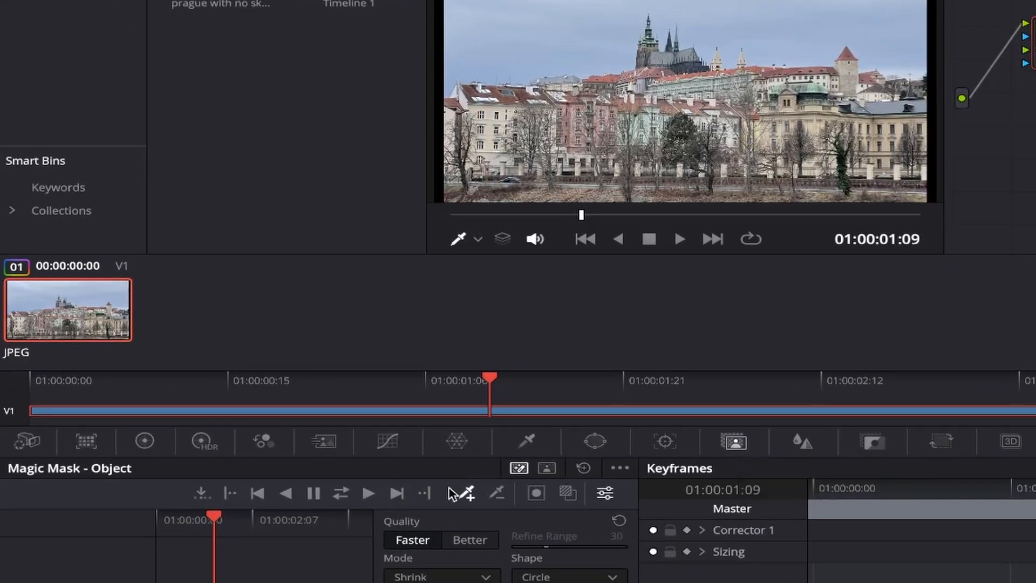
mouse_move(479, 490)
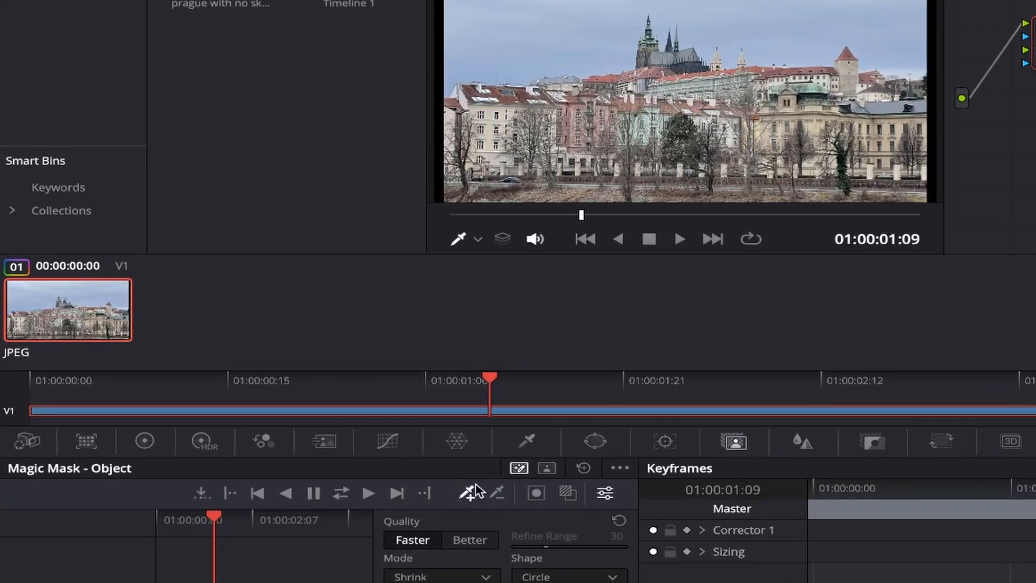
mouse_move(495, 512)
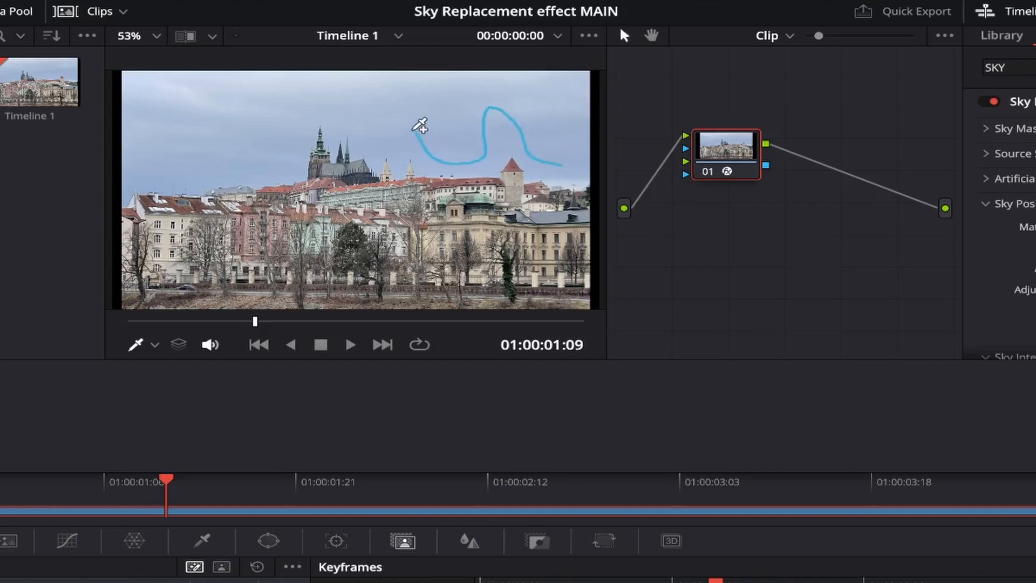
Step: Paint a mask stroke through the sky above the castle and show Sky Replacement's settings
drag(419, 129, 267, 171)
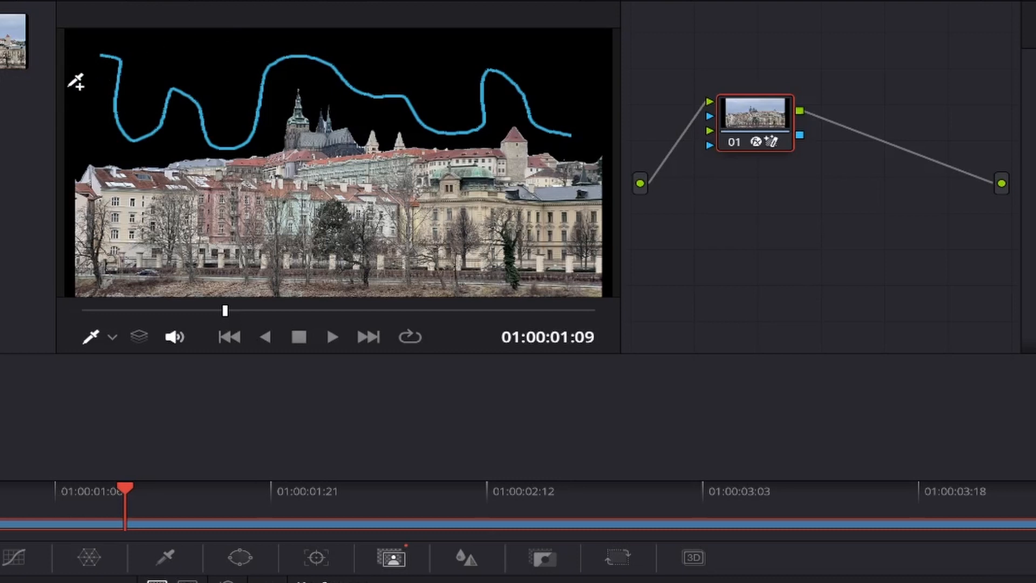
mouse_move(255, 100)
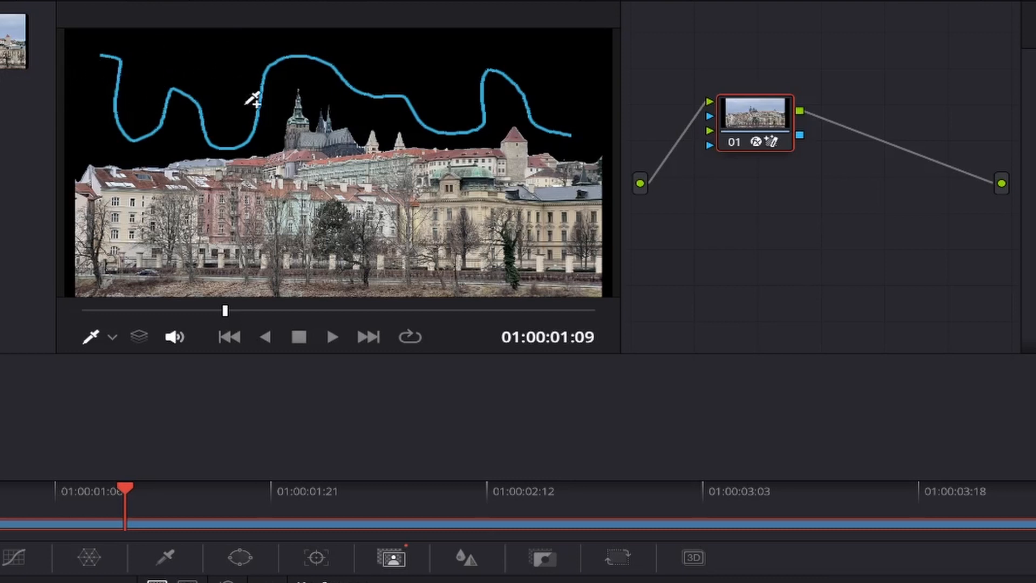
mouse_move(567, 101)
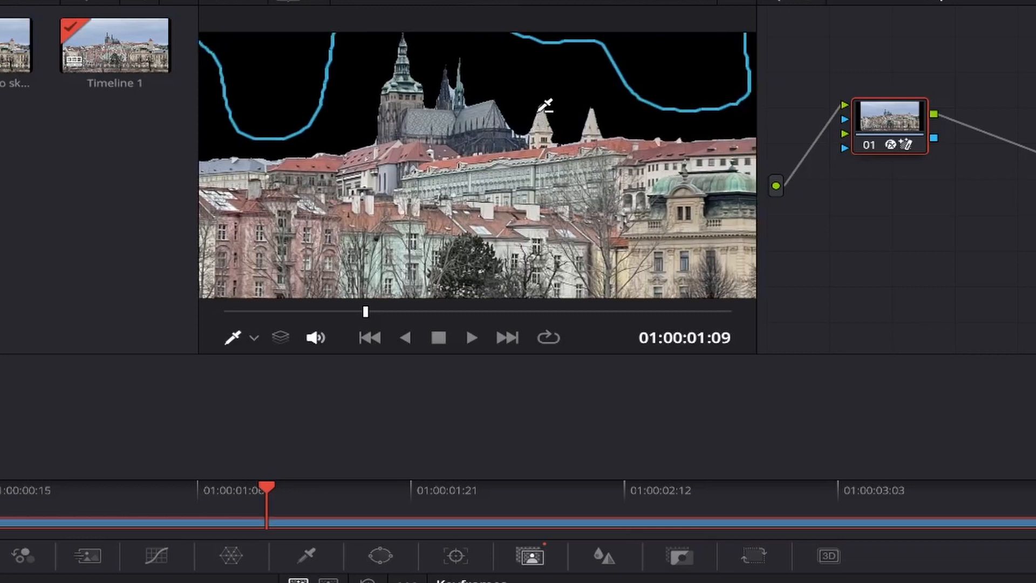
click(766, 36)
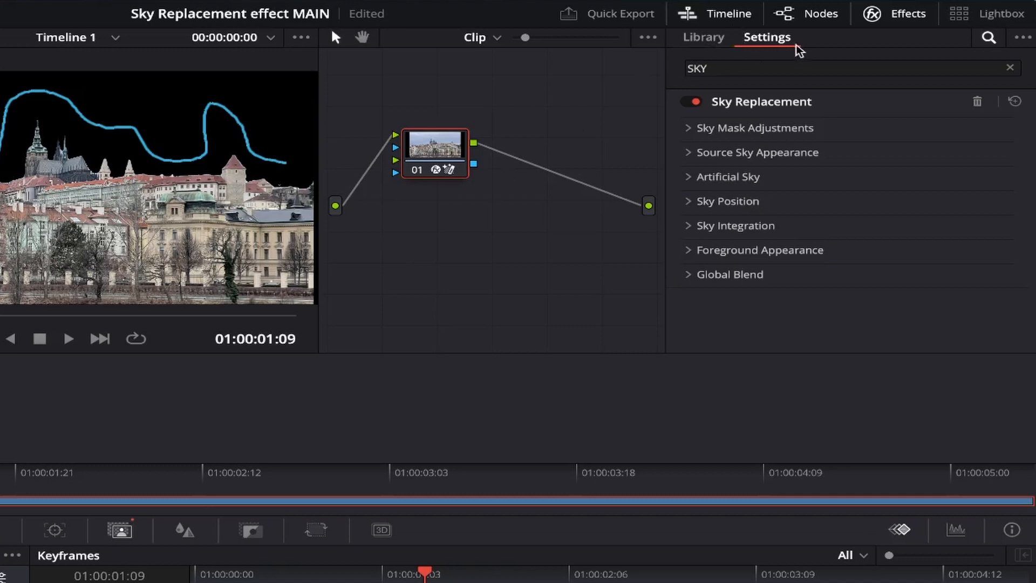
mouse_move(792, 45)
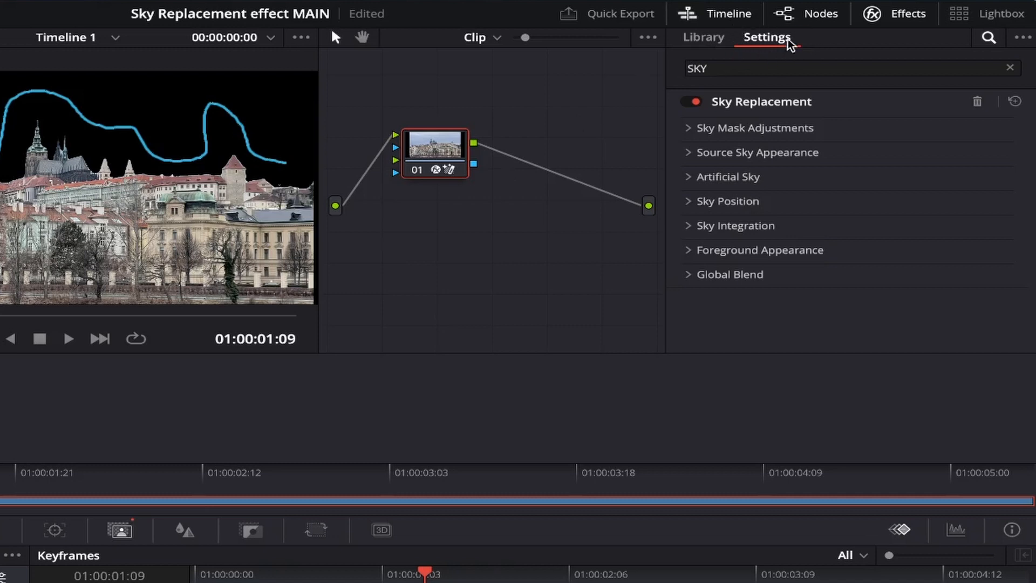
mouse_move(921, 28)
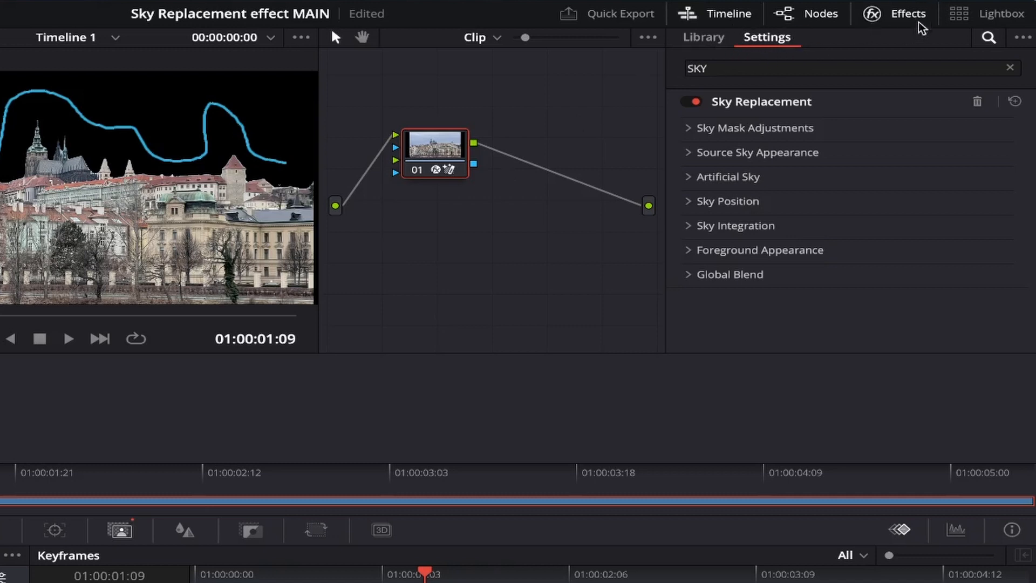
mouse_move(794, 115)
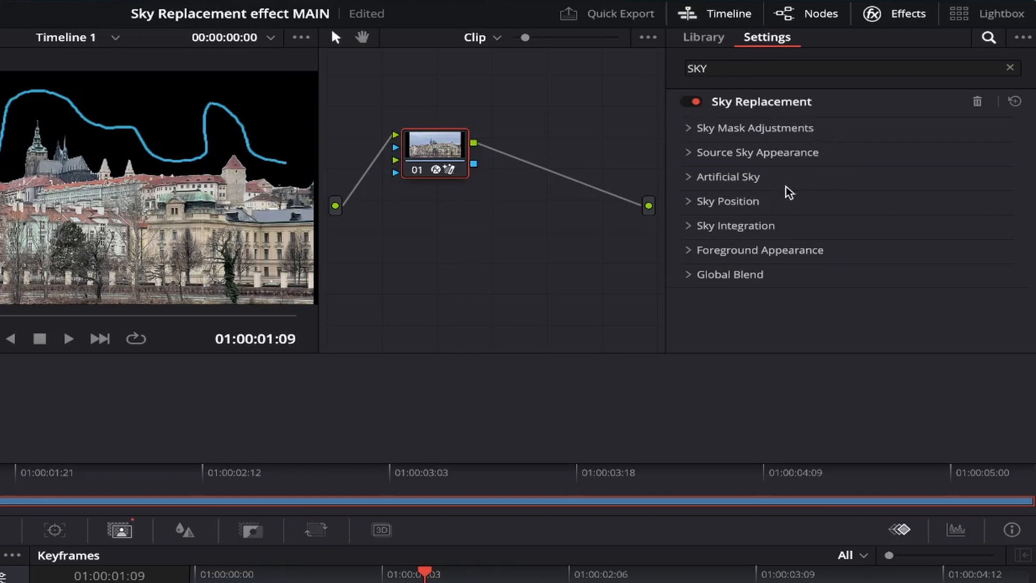
mouse_move(746, 159)
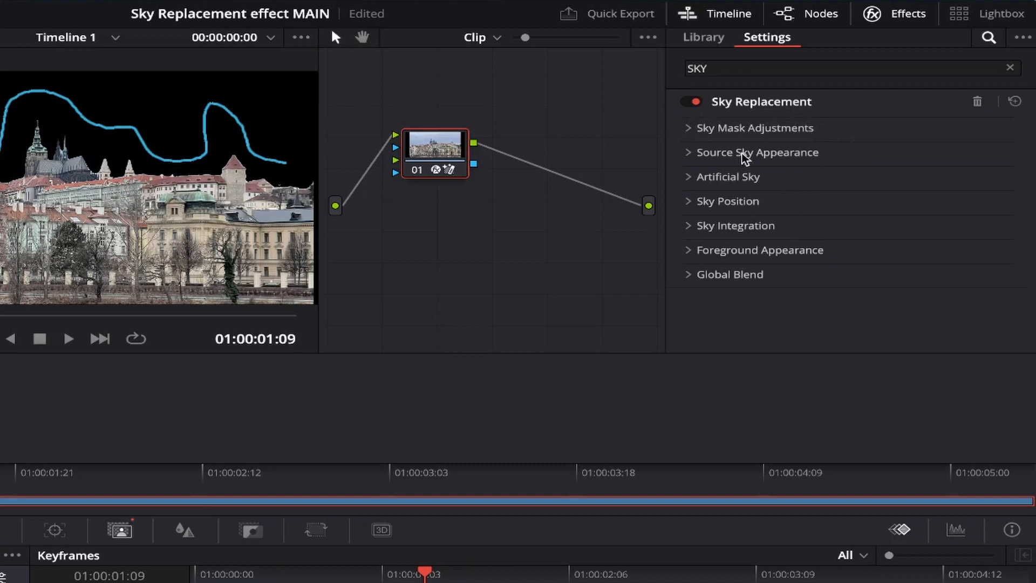
click(691, 102)
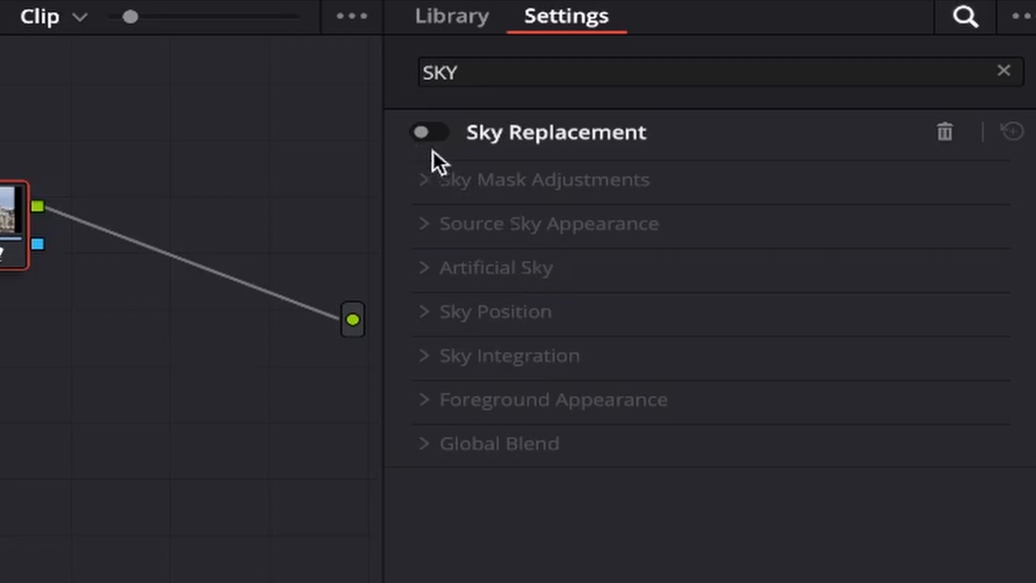
click(431, 131)
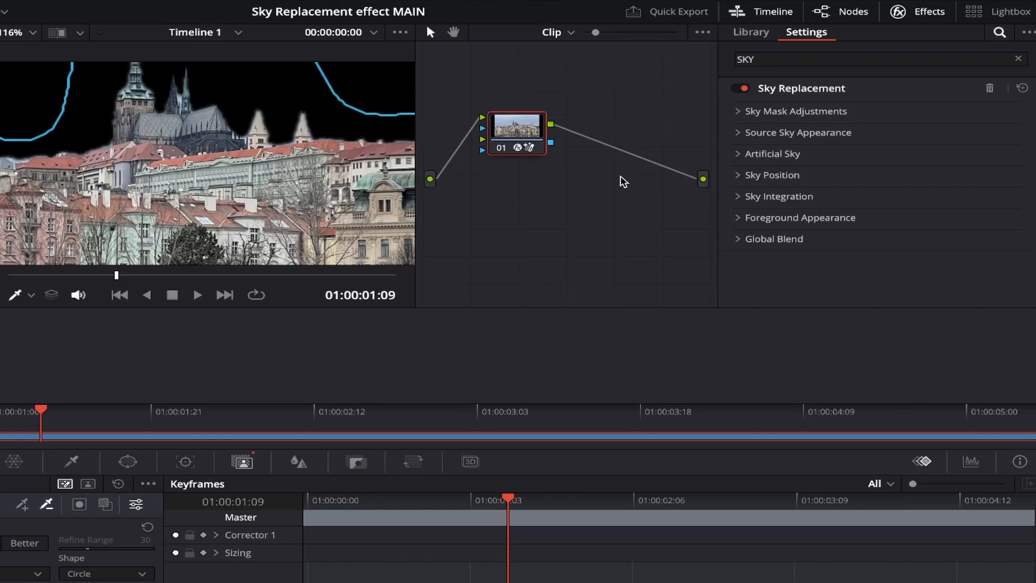
click(795, 112)
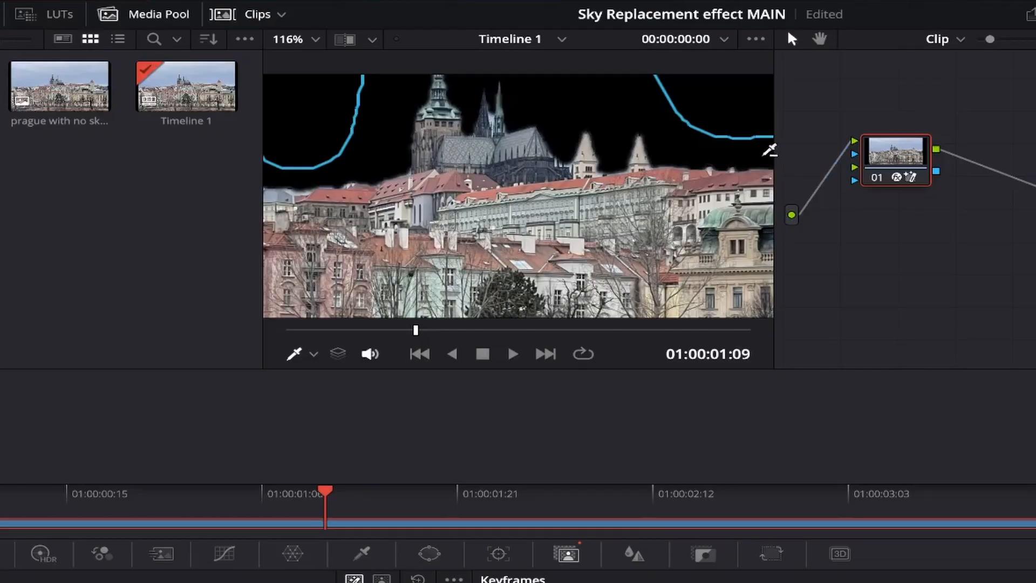
mouse_move(566, 125)
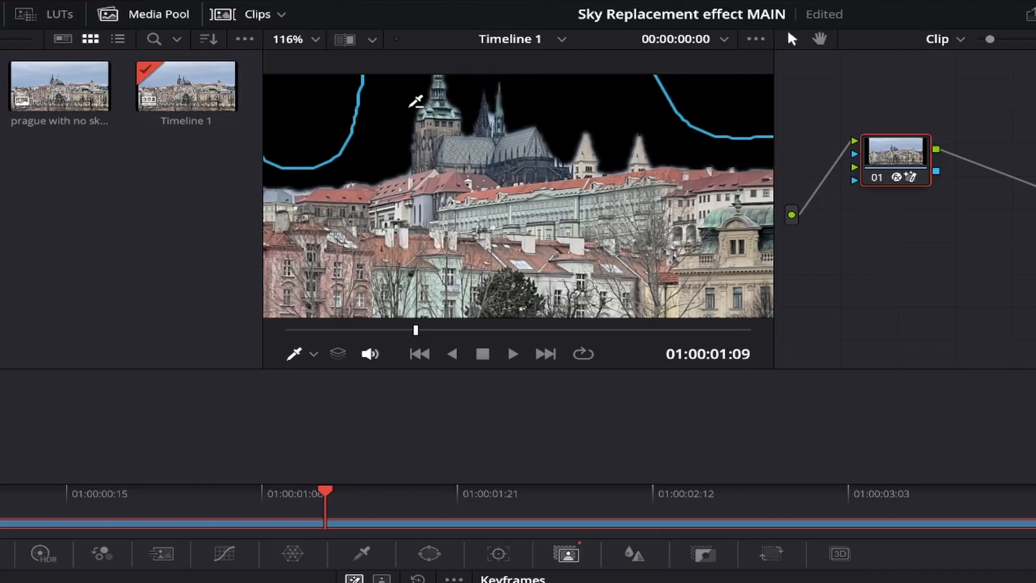
click(291, 39)
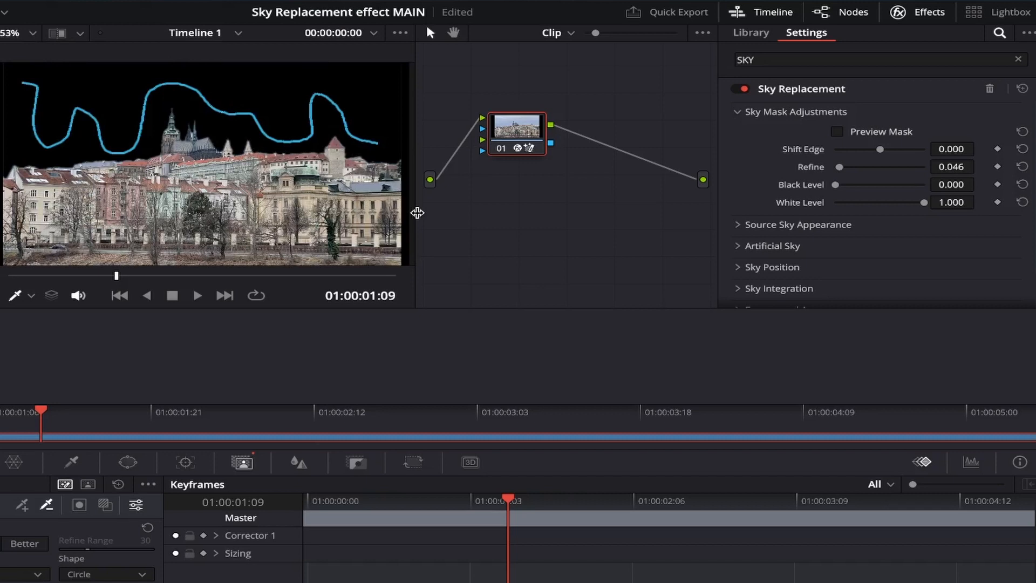
click(738, 111)
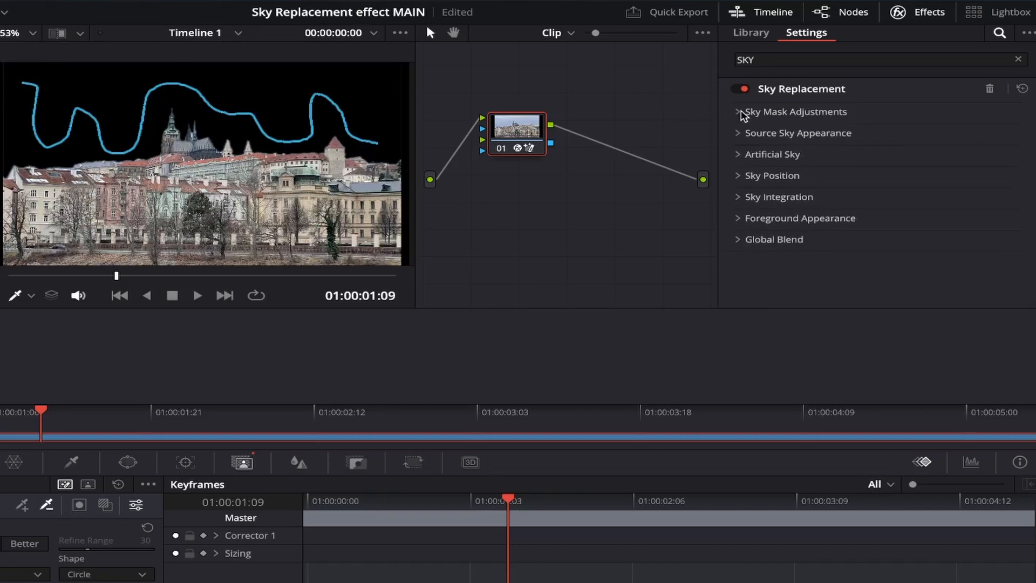
Step: Expand the Artificial Sky options of the Sky Replacement effect
click(771, 154)
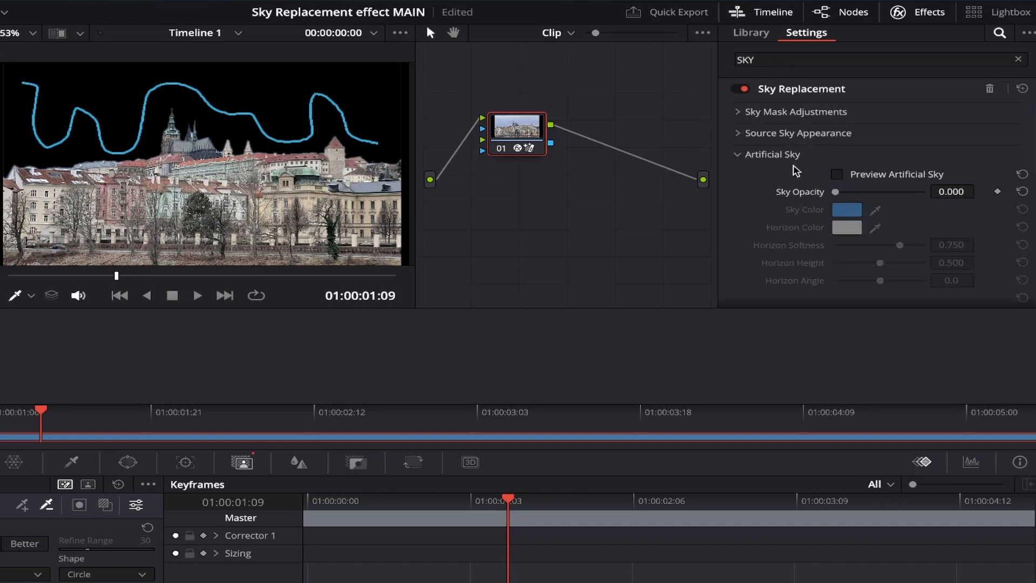
mouse_move(766, 170)
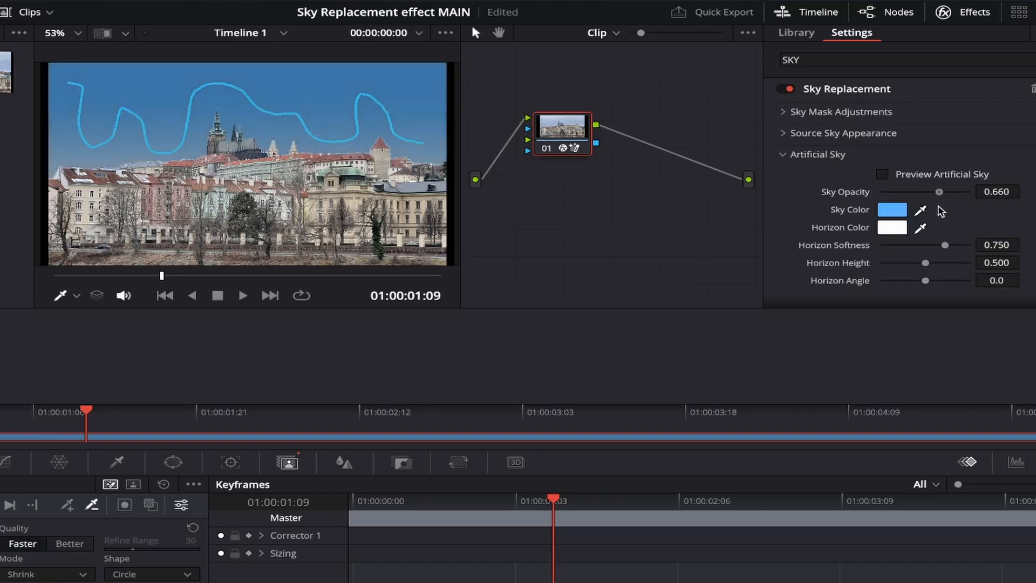
mouse_move(933, 205)
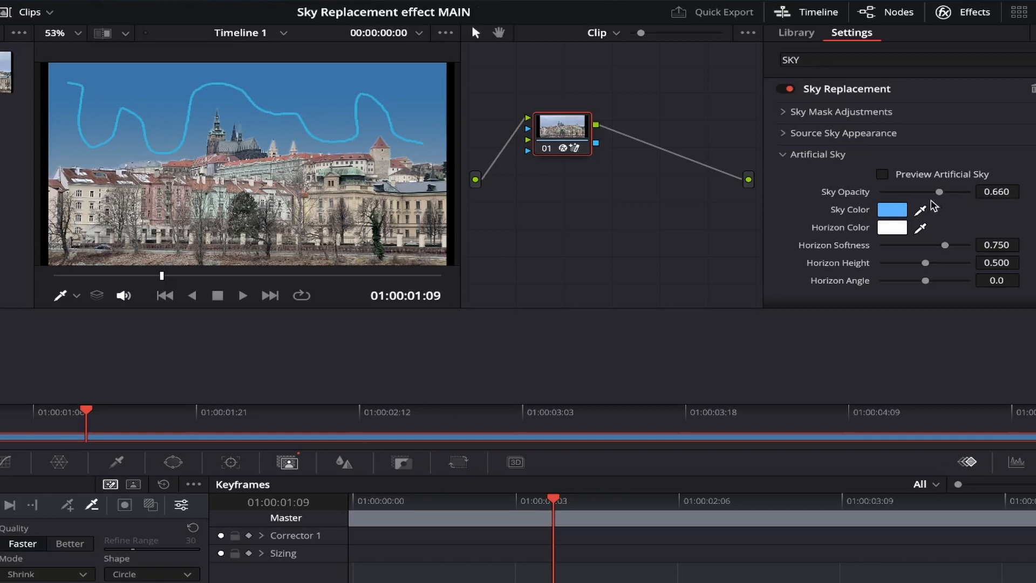
mouse_move(838, 230)
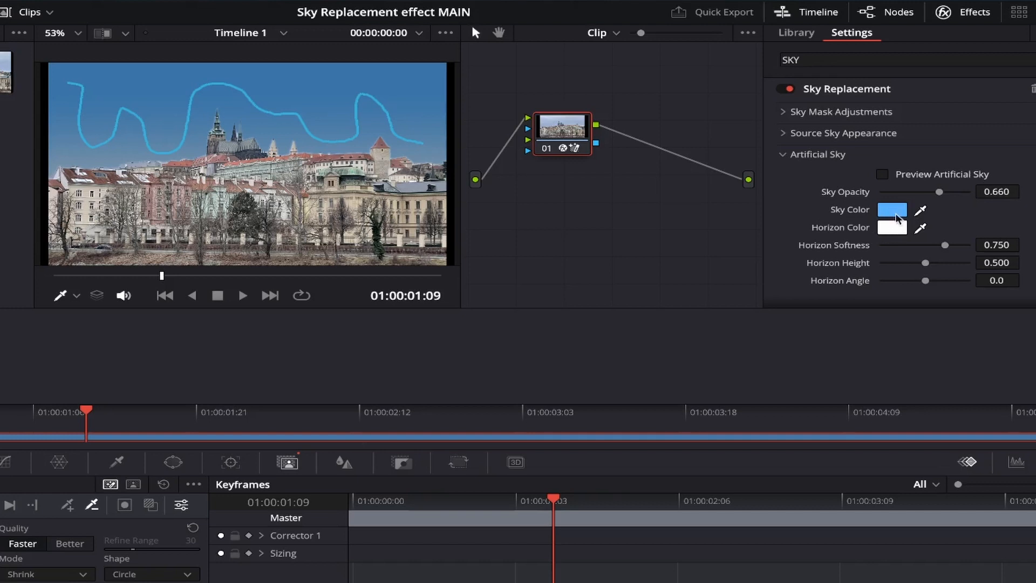
click(891, 209)
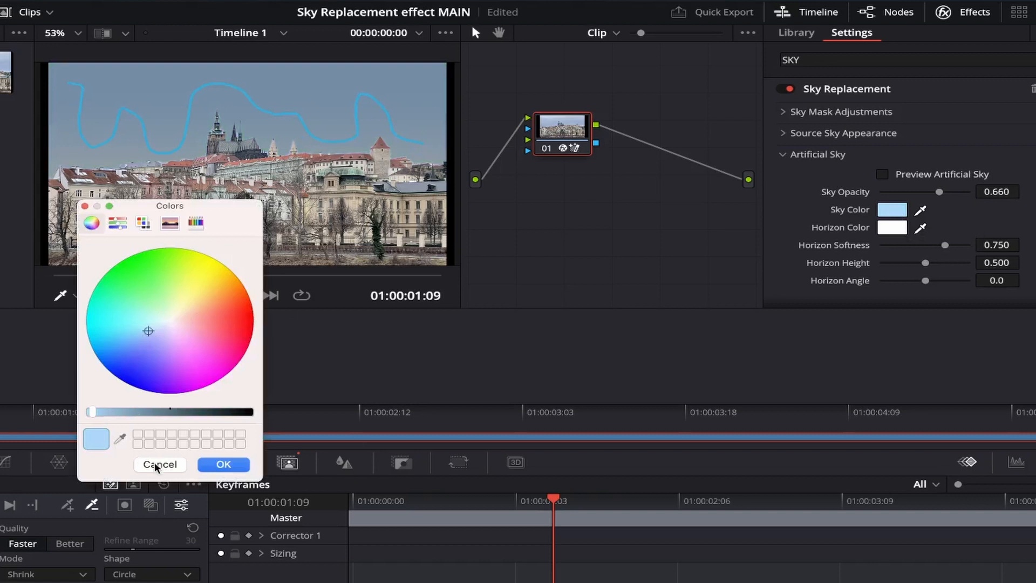
click(160, 464)
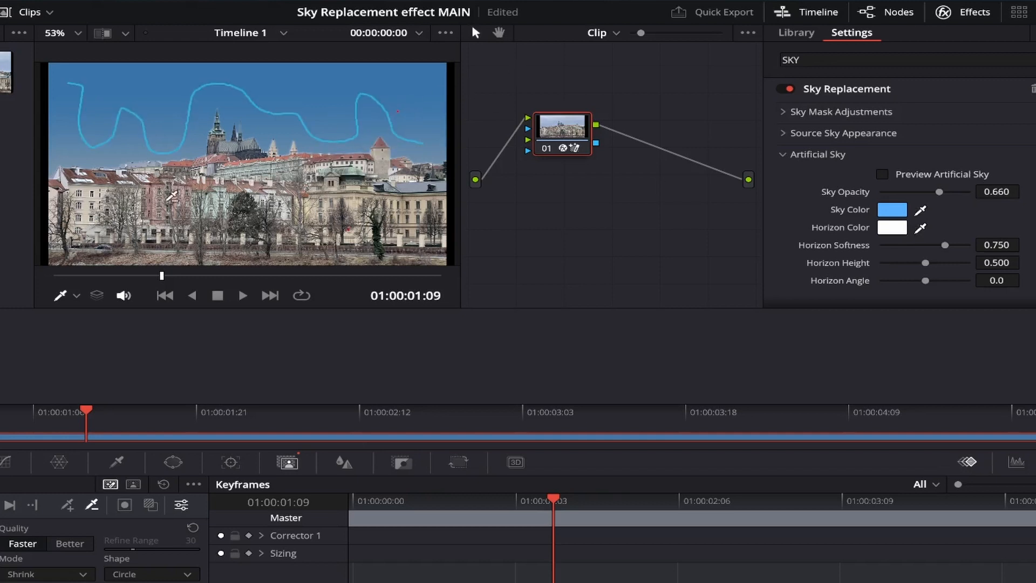
mouse_move(91, 414)
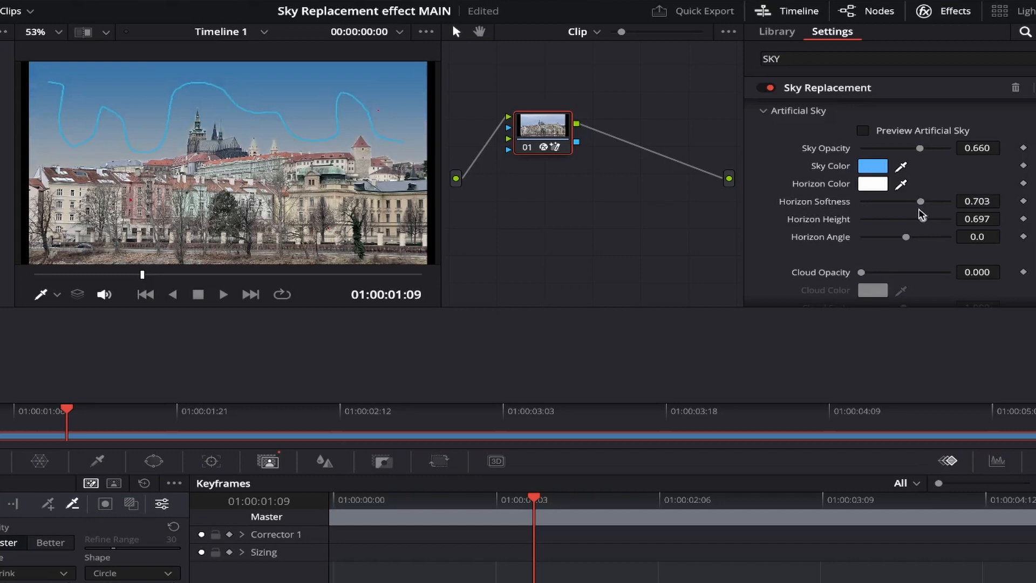
mouse_move(799, 228)
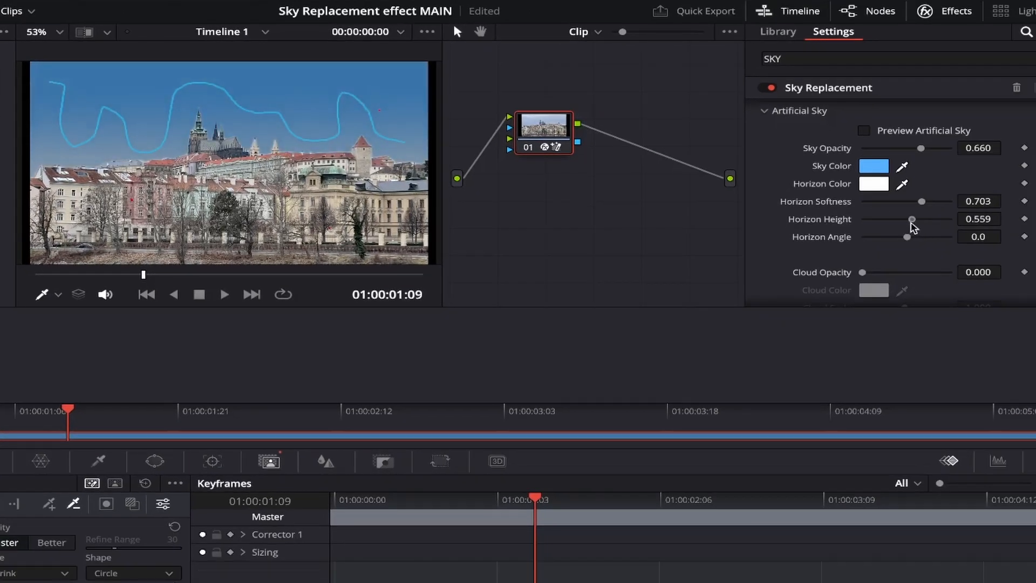
mouse_move(872, 246)
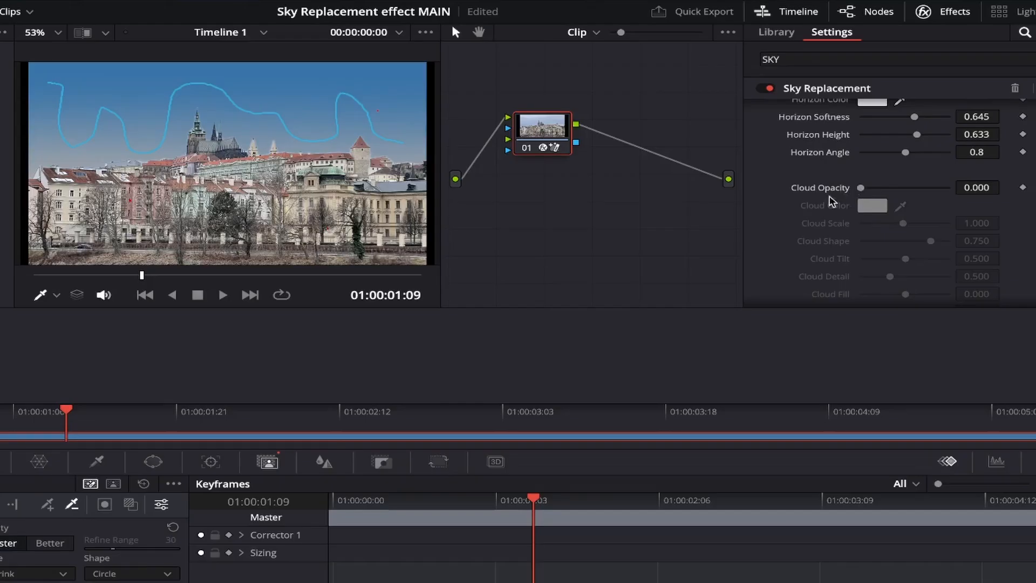
mouse_move(863, 196)
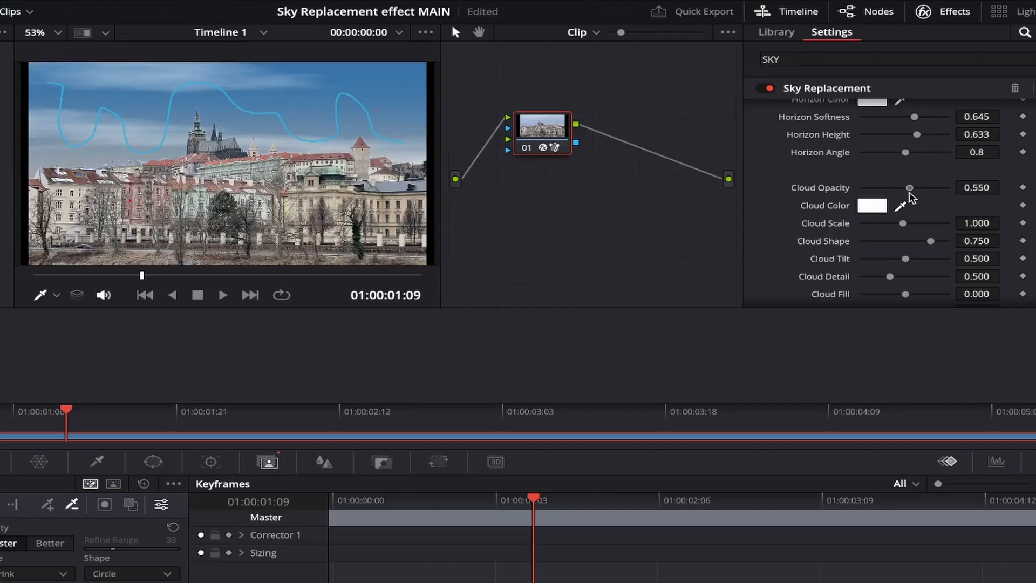
mouse_move(872, 236)
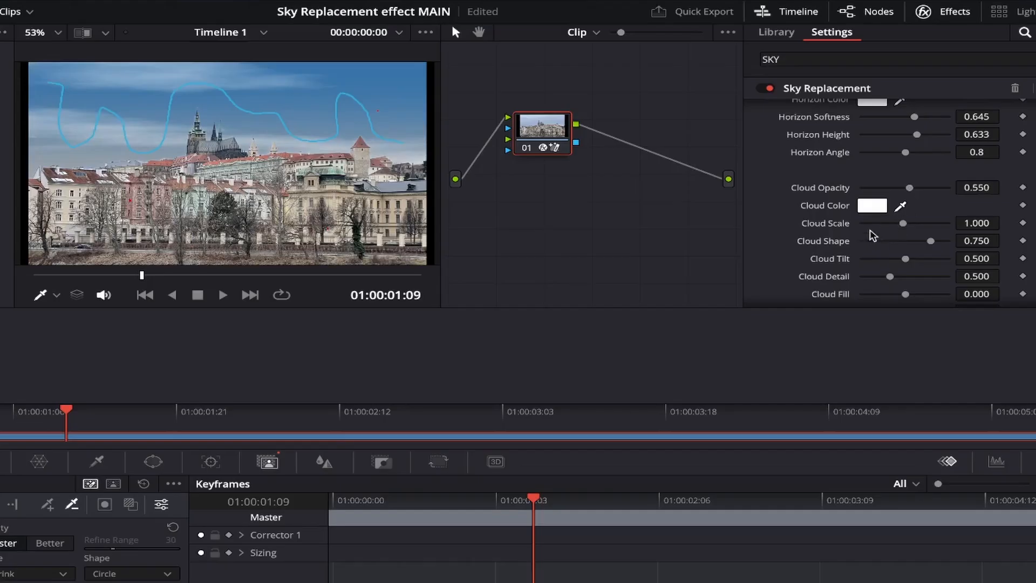
Step: Bring up the colour picker to choose a different cloud colour
click(872, 205)
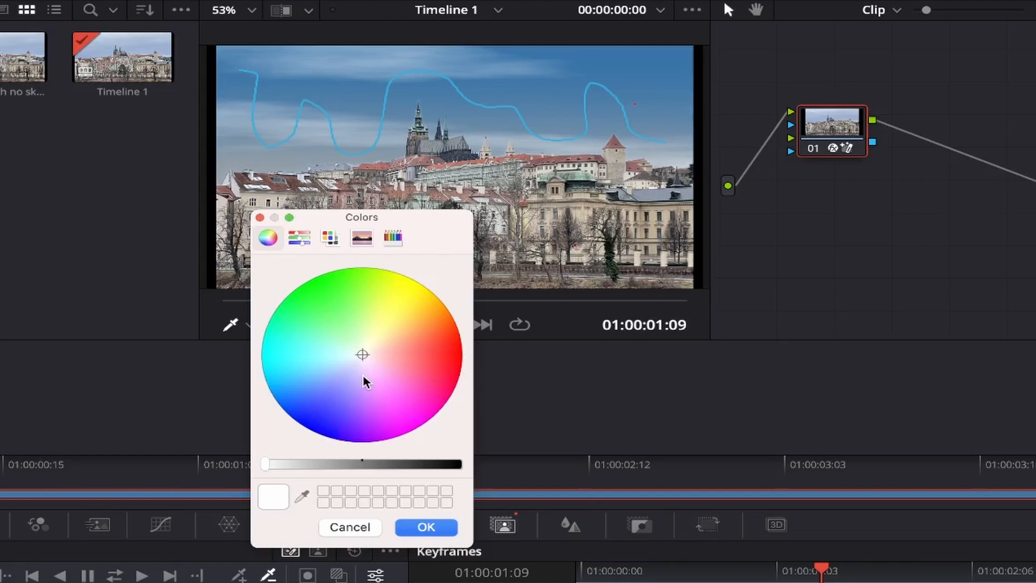
mouse_move(426, 377)
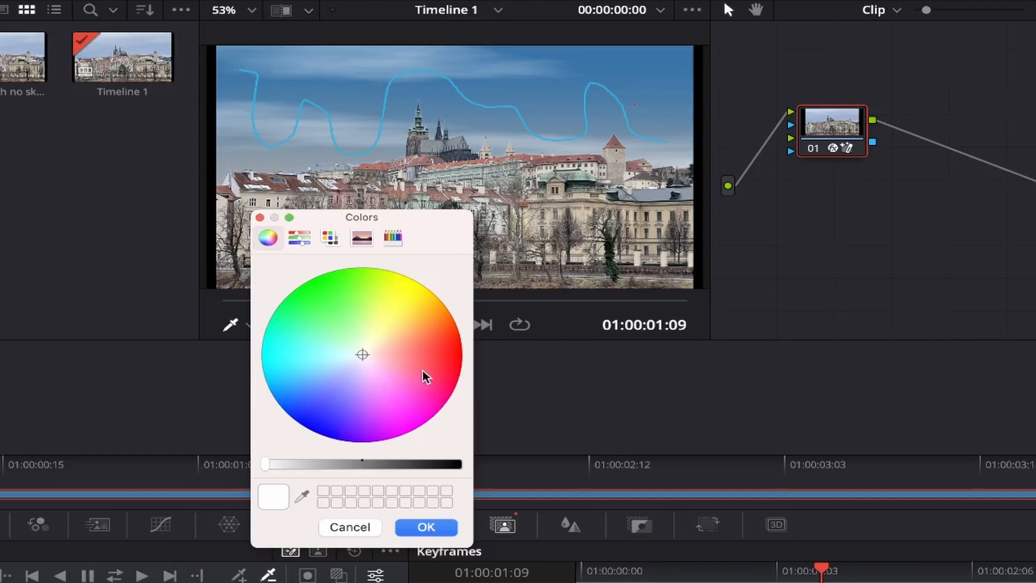
click(458, 349)
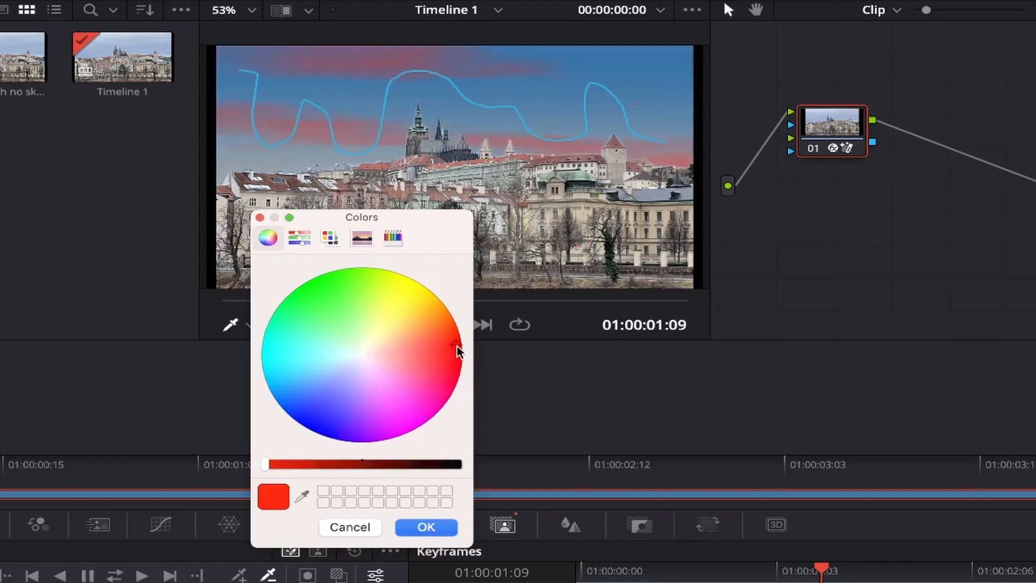
mouse_move(333, 535)
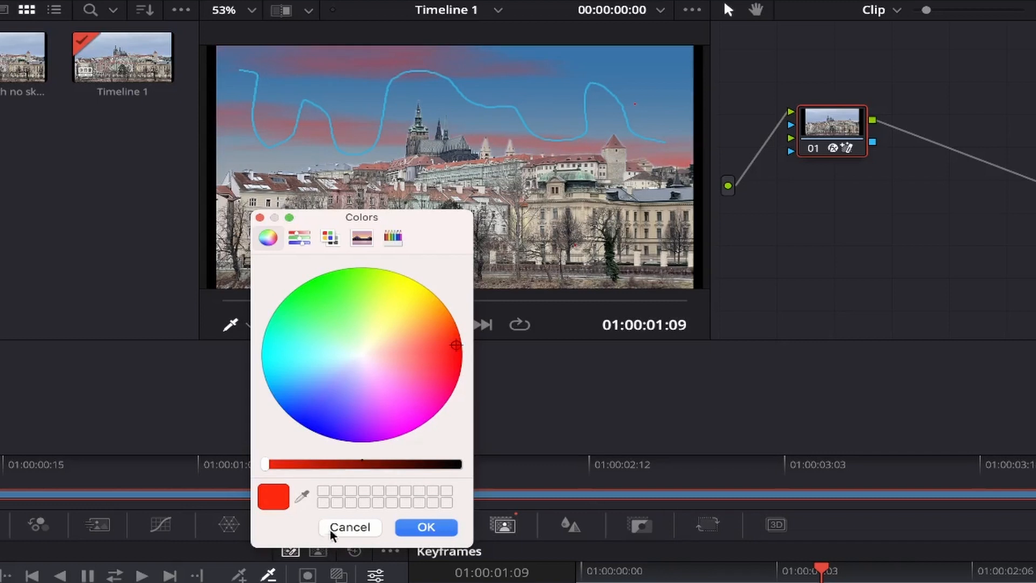
click(350, 528)
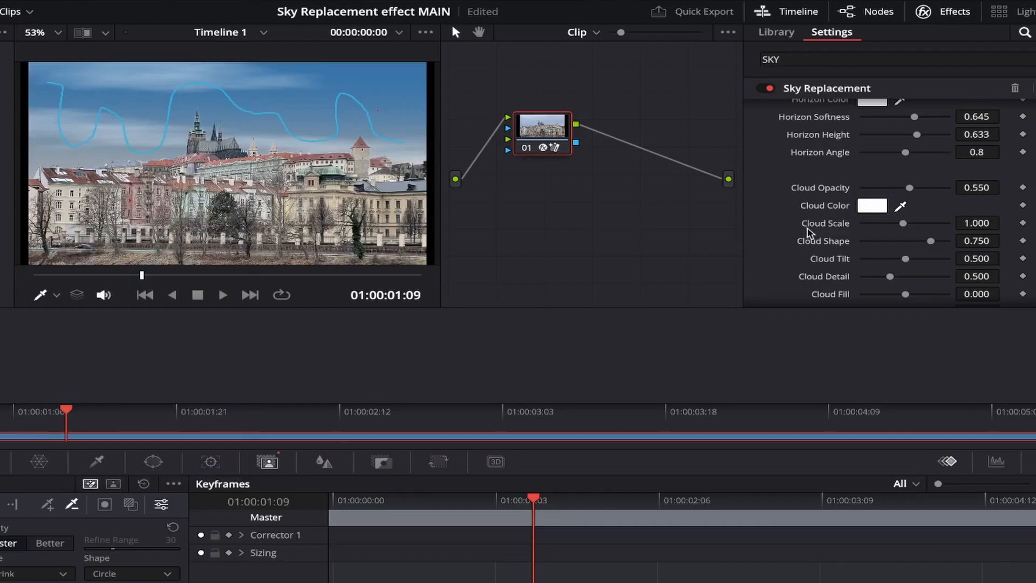
mouse_move(908, 228)
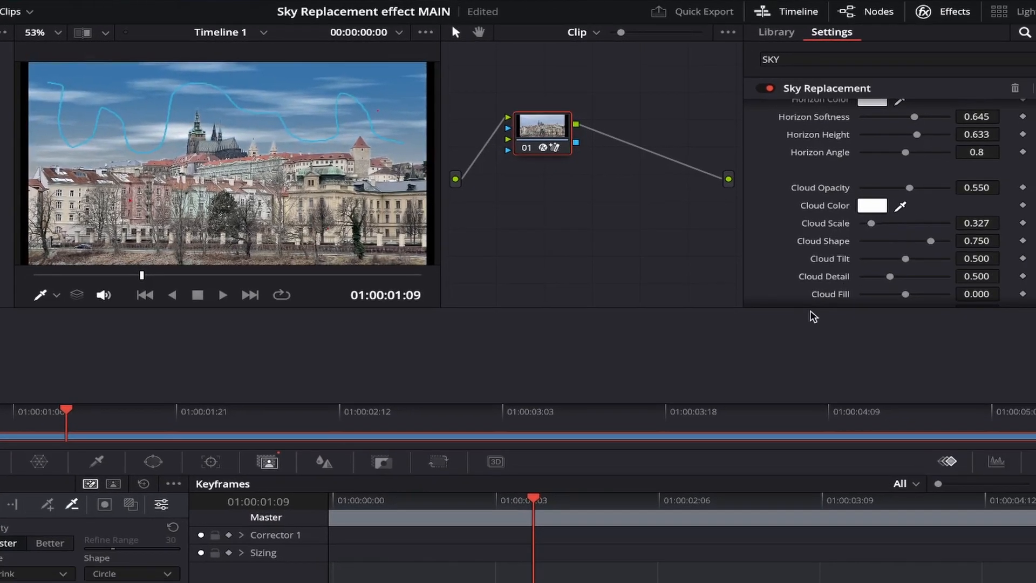
mouse_move(928, 243)
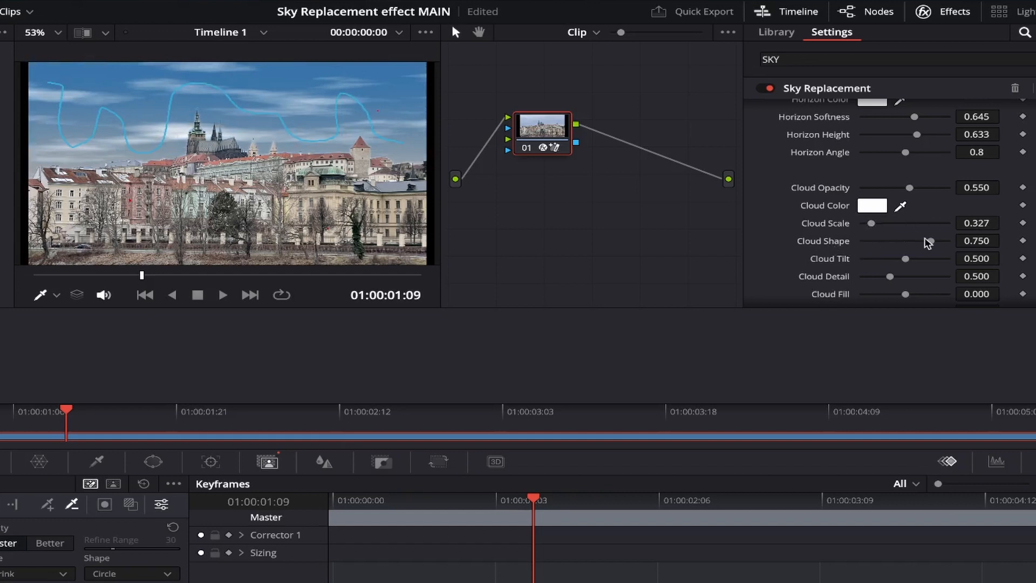
mouse_move(931, 246)
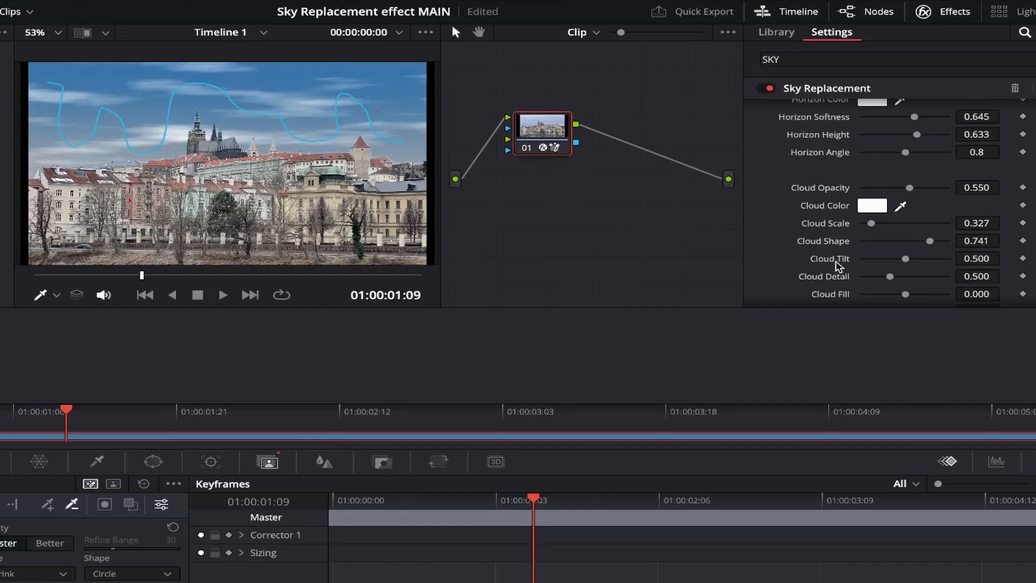
Step: Scroll the Sky Replacement settings down to the cloud shape, tilt and detail controls
scroll(down, 3)
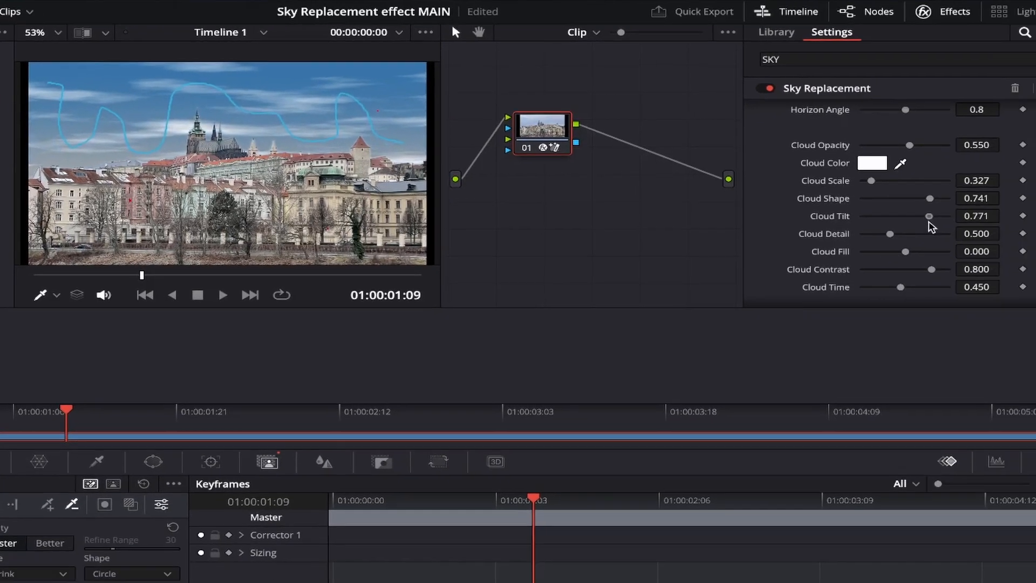
mouse_move(890, 239)
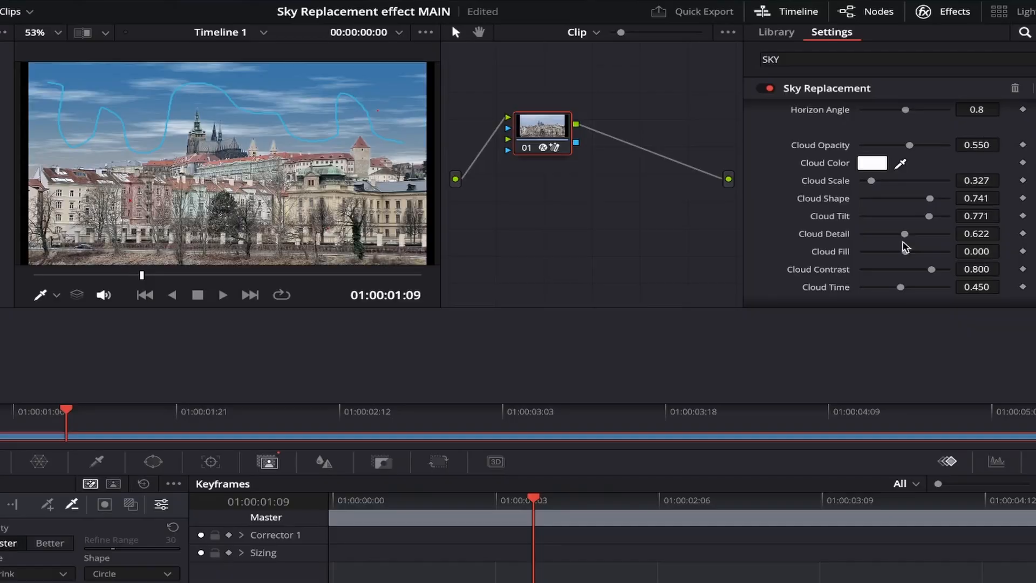
mouse_move(835, 264)
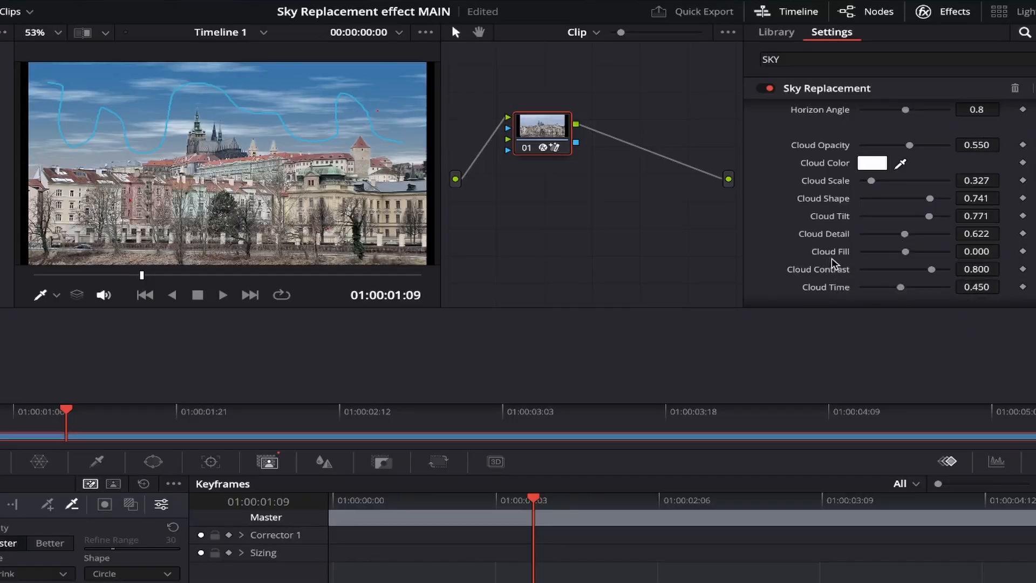
mouse_move(906, 257)
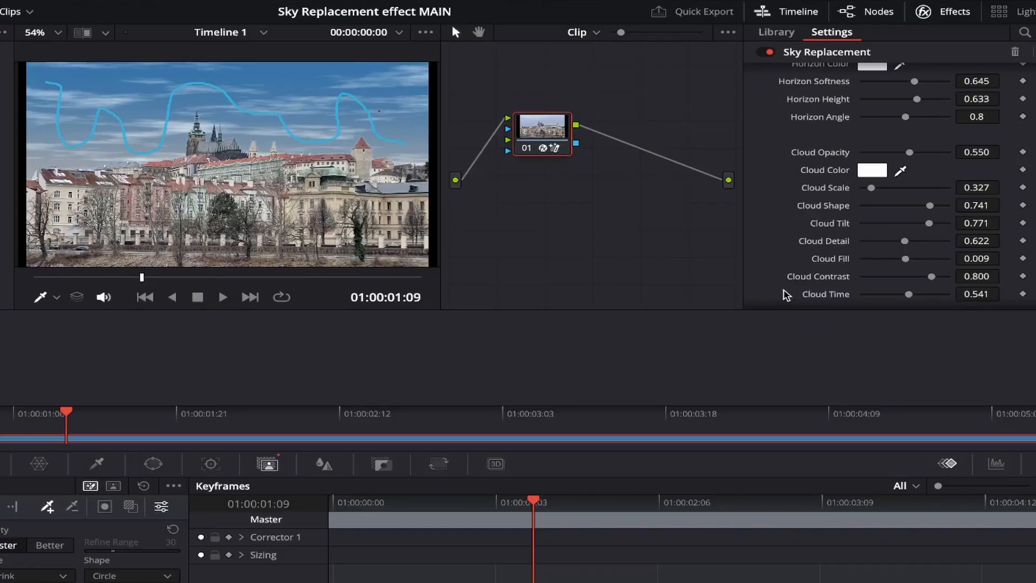
mouse_move(831, 290)
text(SKY)
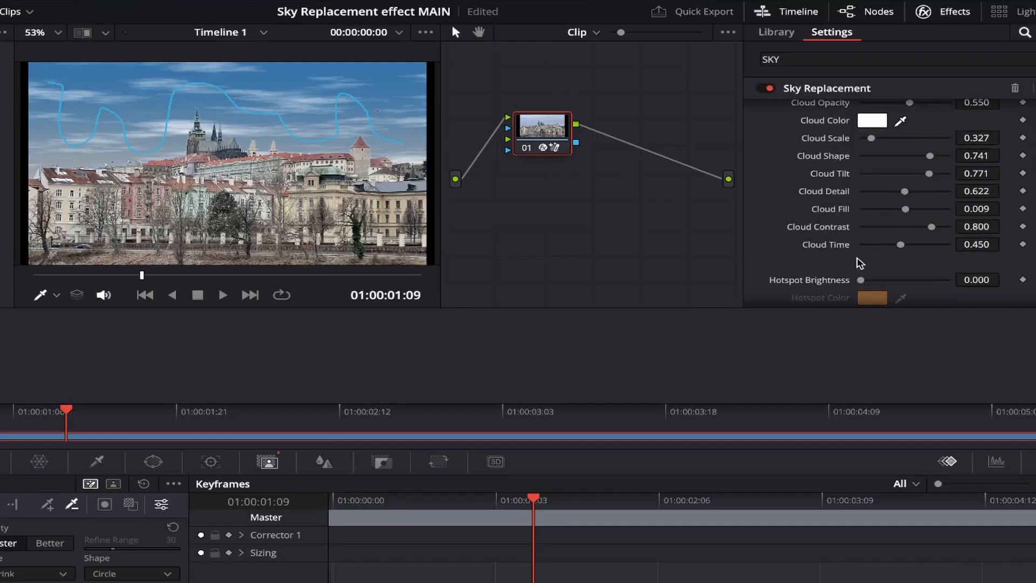
mouse_move(852, 253)
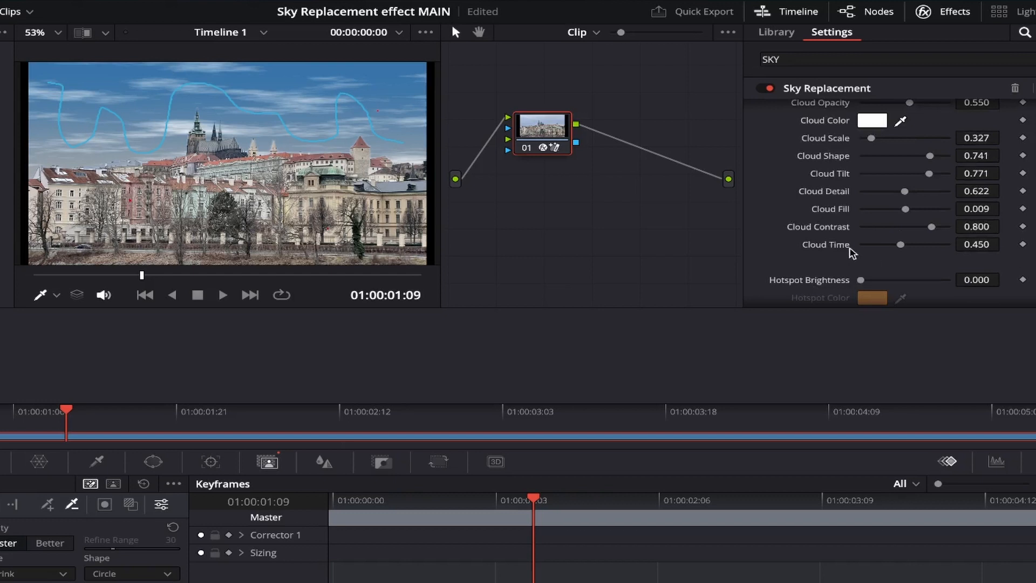
mouse_move(904, 248)
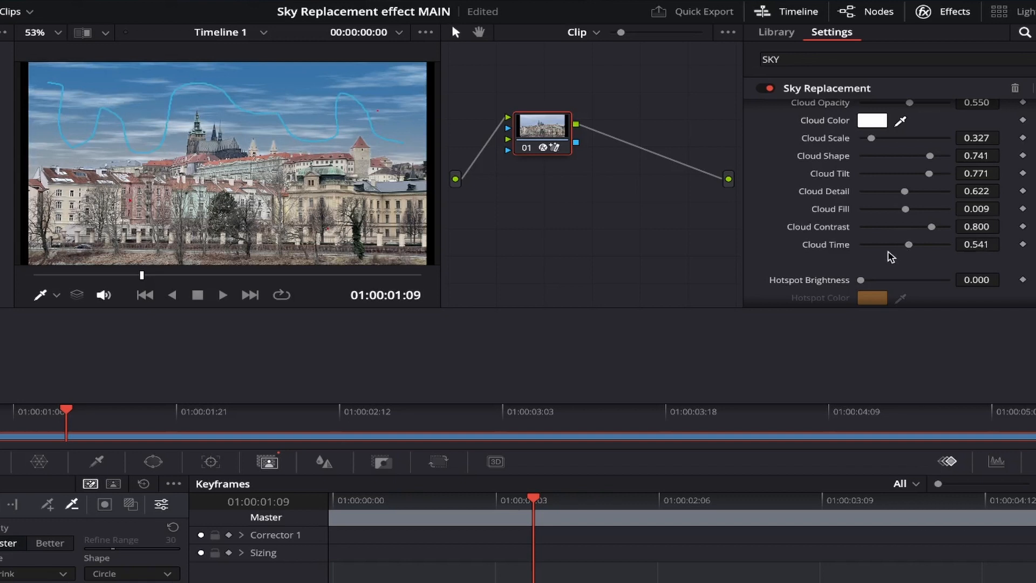
Step: Scroll the Sky Replacement settings down to the hotspot controls
scroll(down, 3)
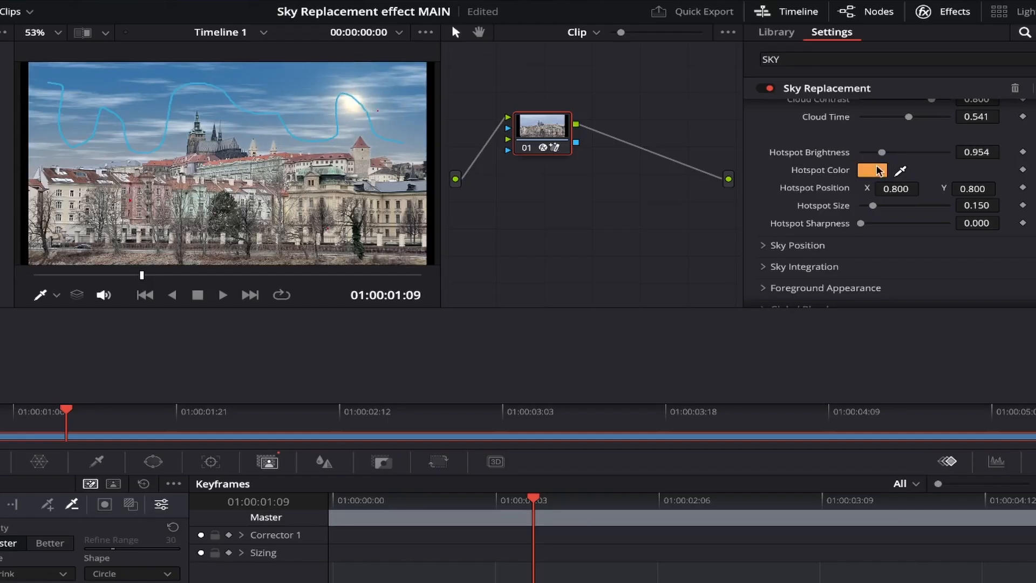
click(872, 170)
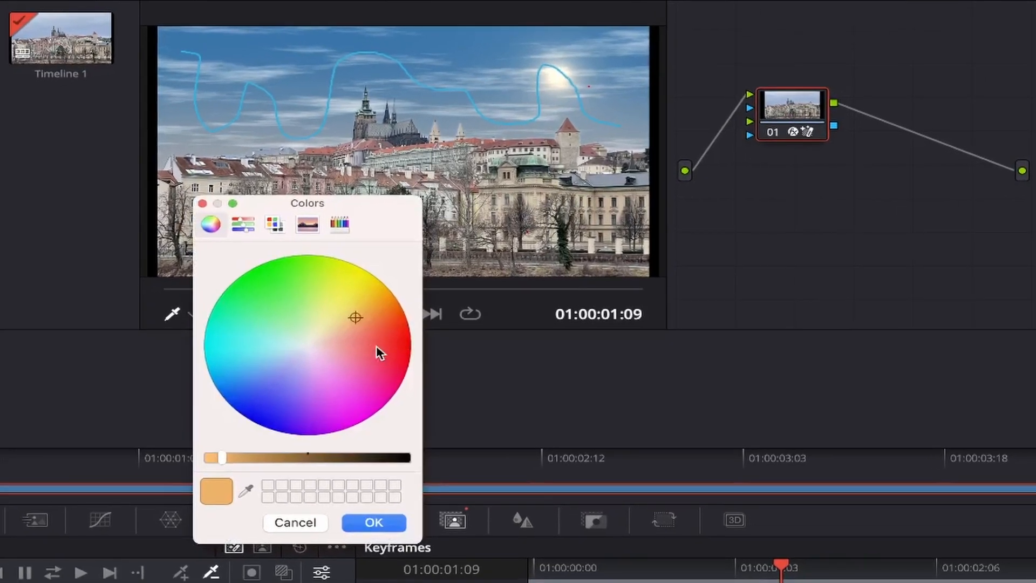
click(355, 284)
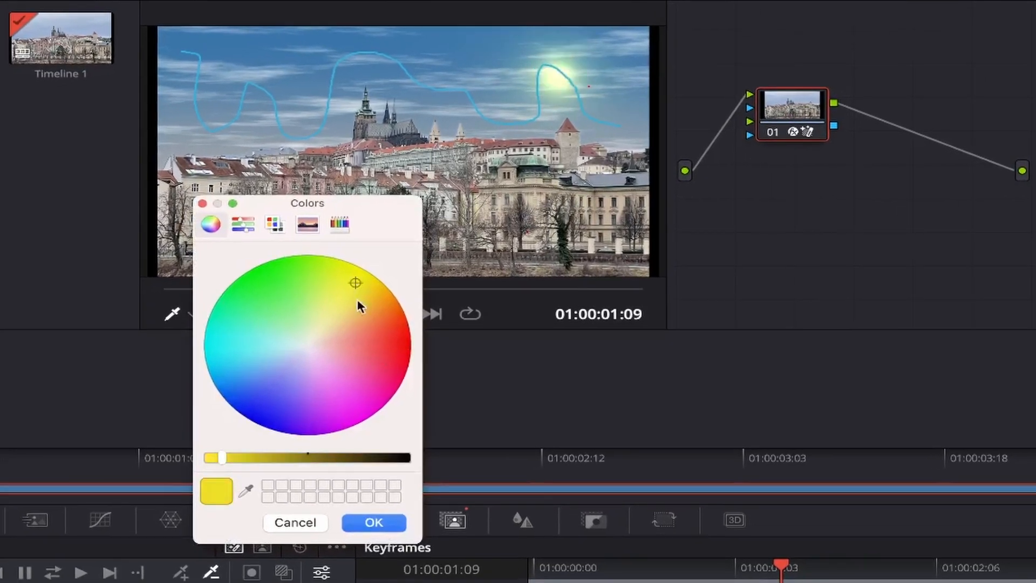
click(357, 322)
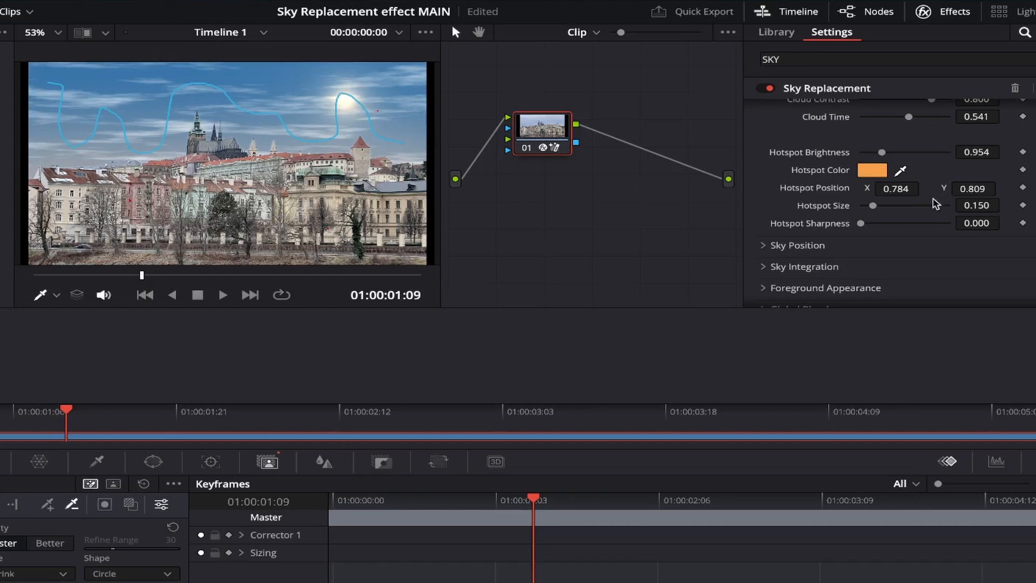
mouse_move(885, 221)
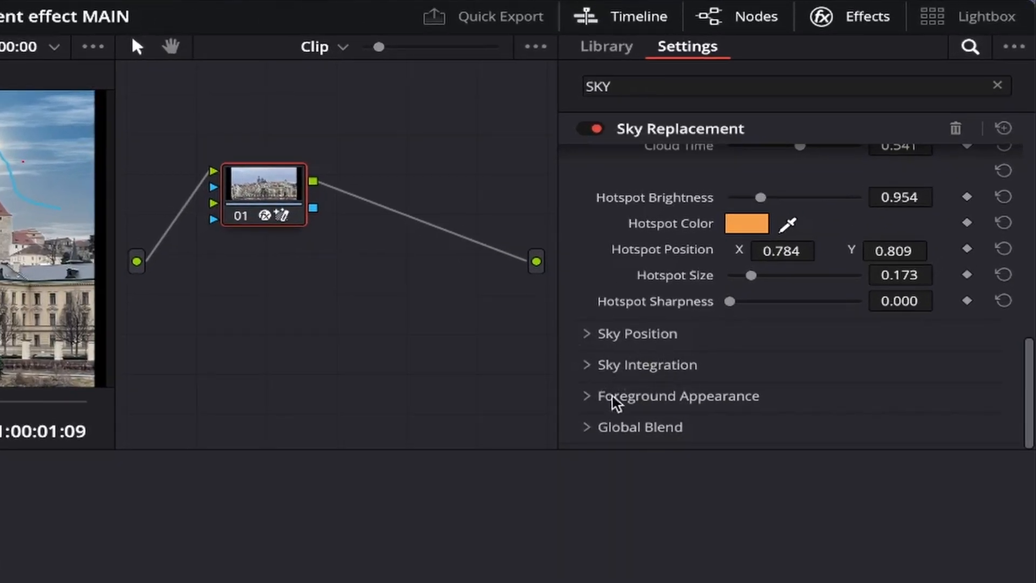
mouse_move(685, 451)
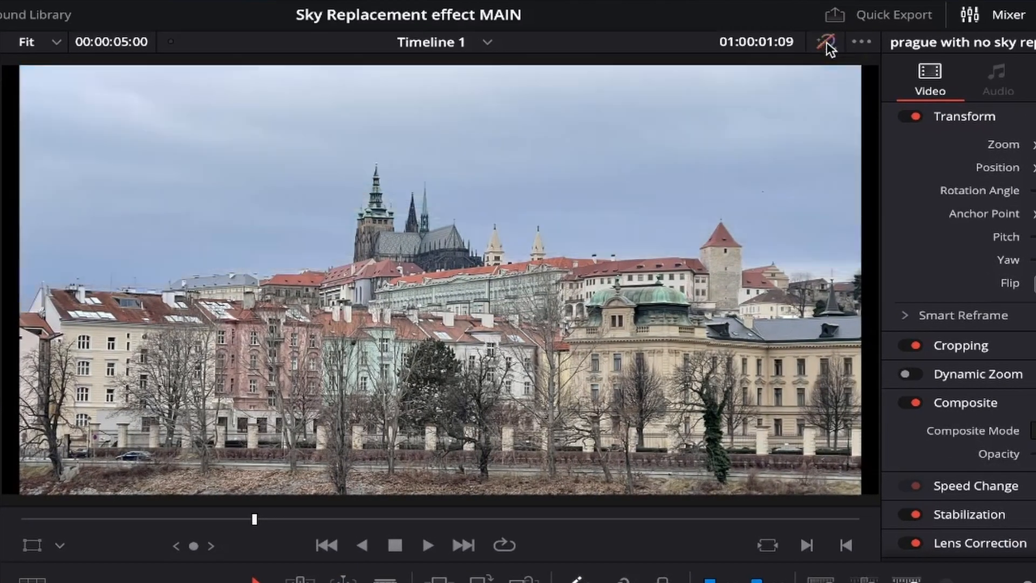
Step: Bypass timeline effects to show the grey original, then restore the blue sky with sun
click(826, 42)
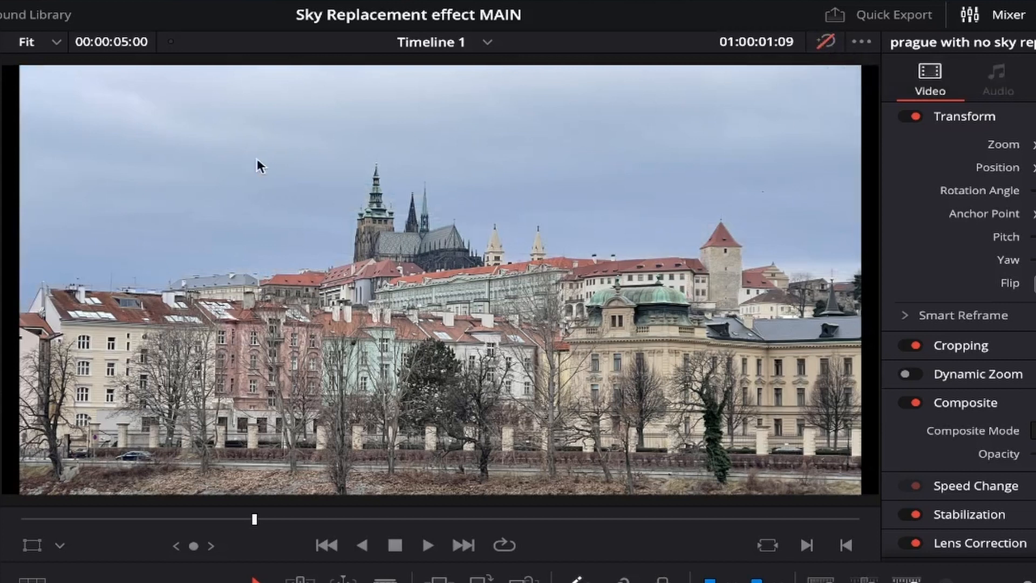
mouse_move(758, 192)
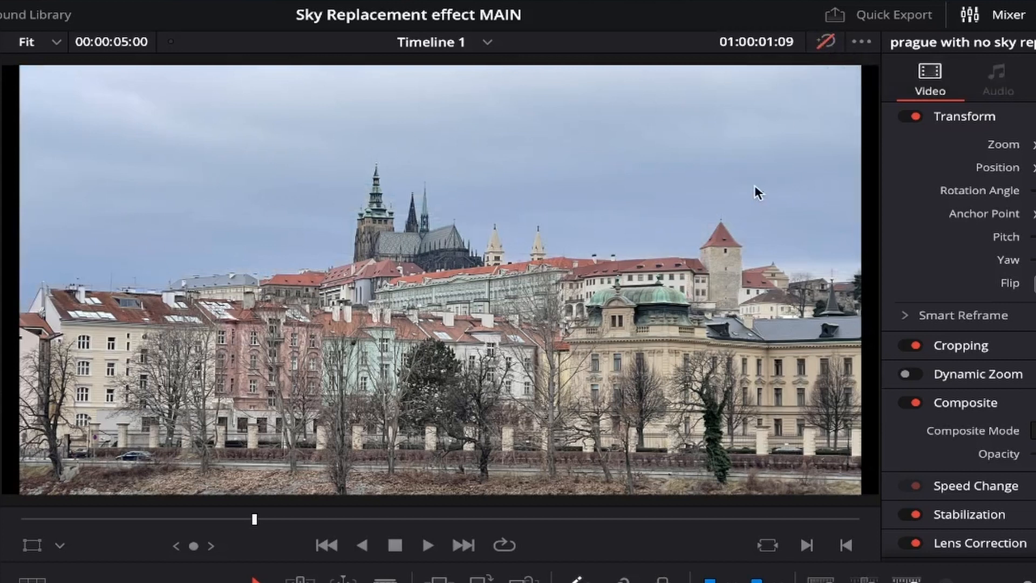
click(824, 42)
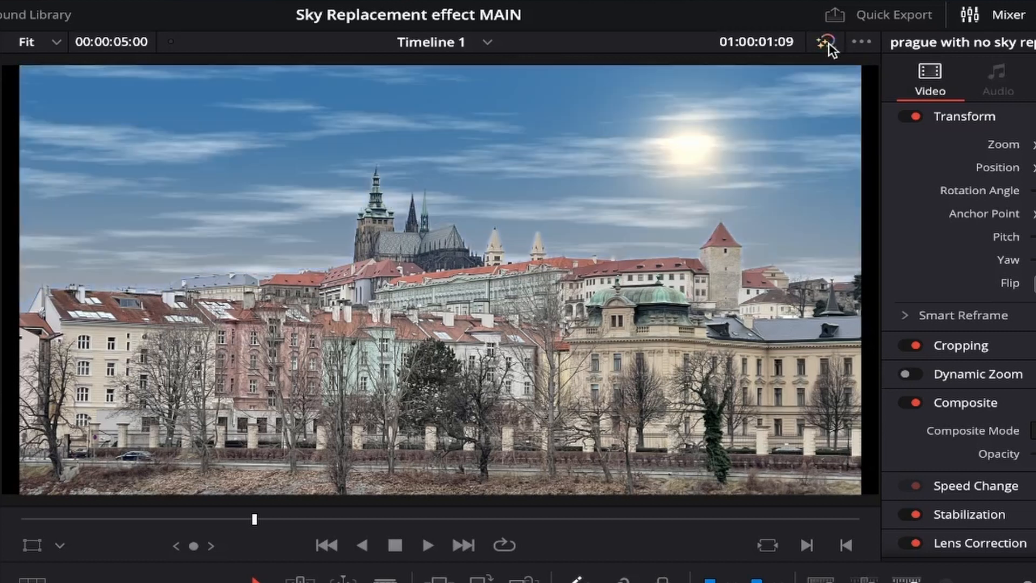